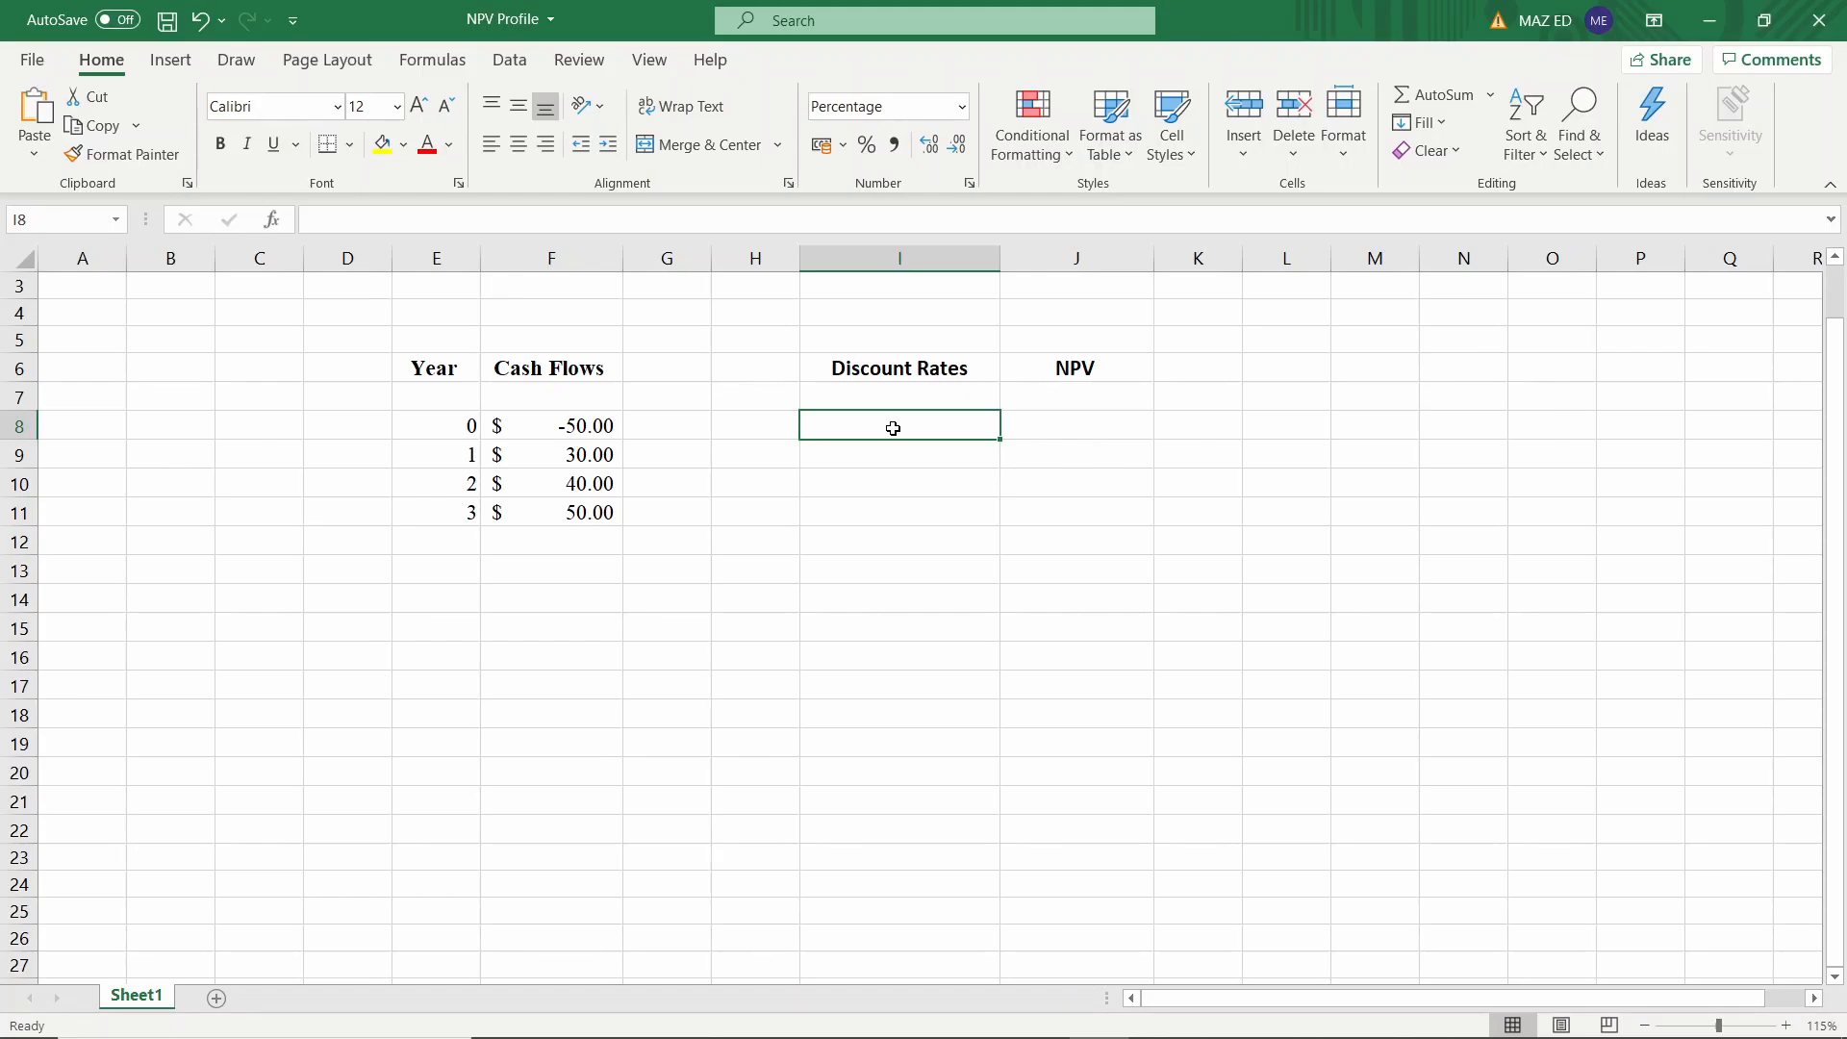
{"action": "mouse_move", "coordinate": [970, 323]}
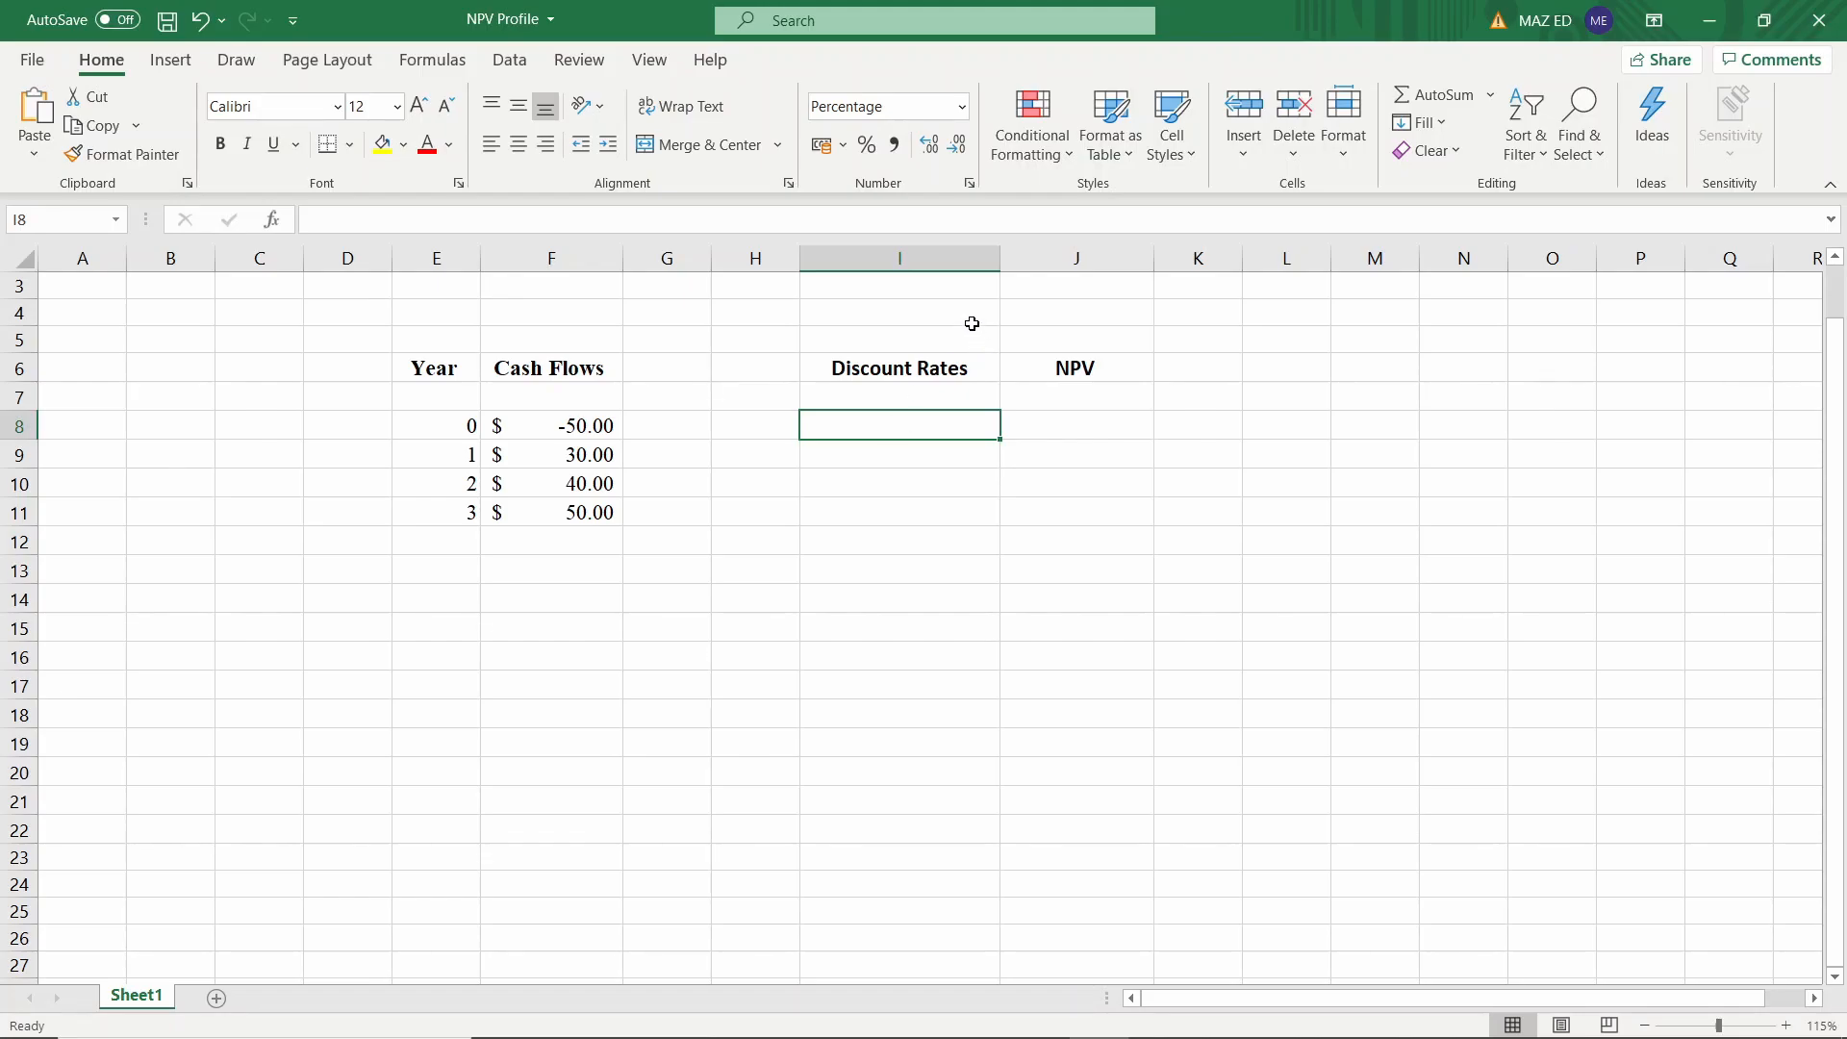
{"action": "mouse_move", "coordinate": [527, 438]}
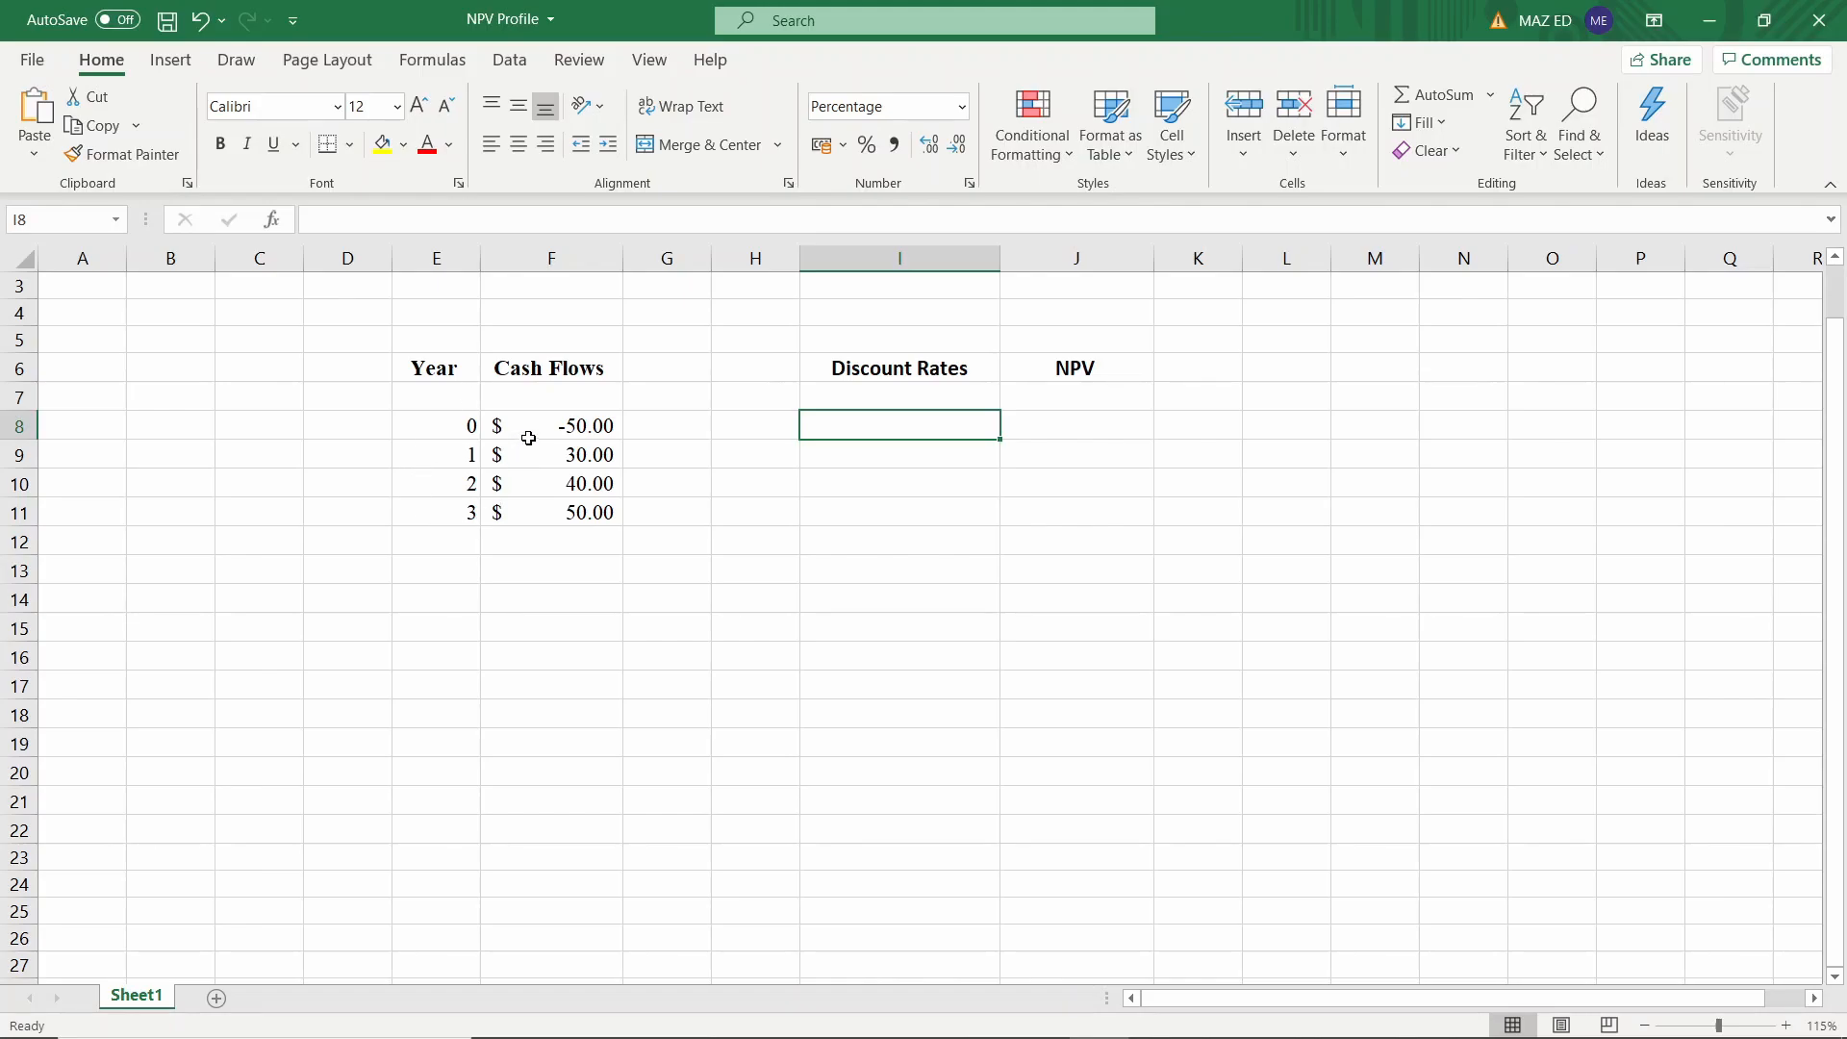
{"action": "mouse_move", "coordinate": [600, 437]}
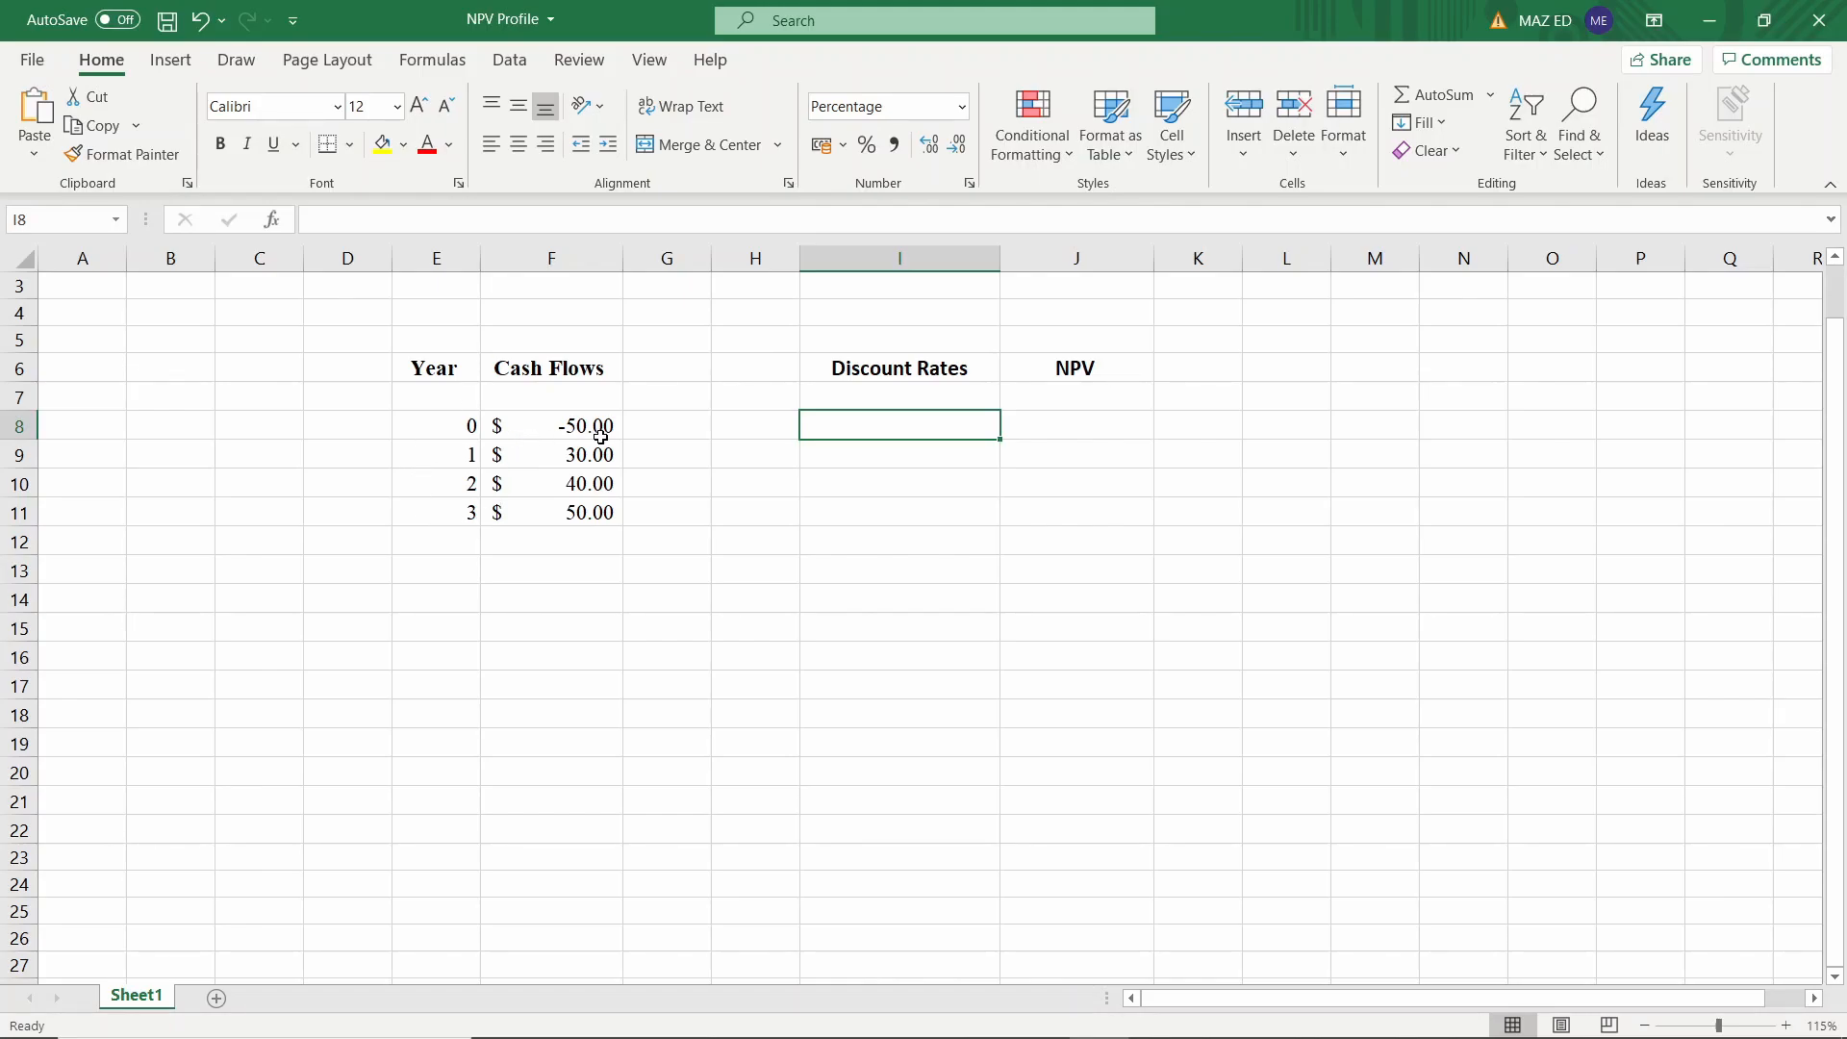
{"action": "mouse_move", "coordinate": [560, 423]}
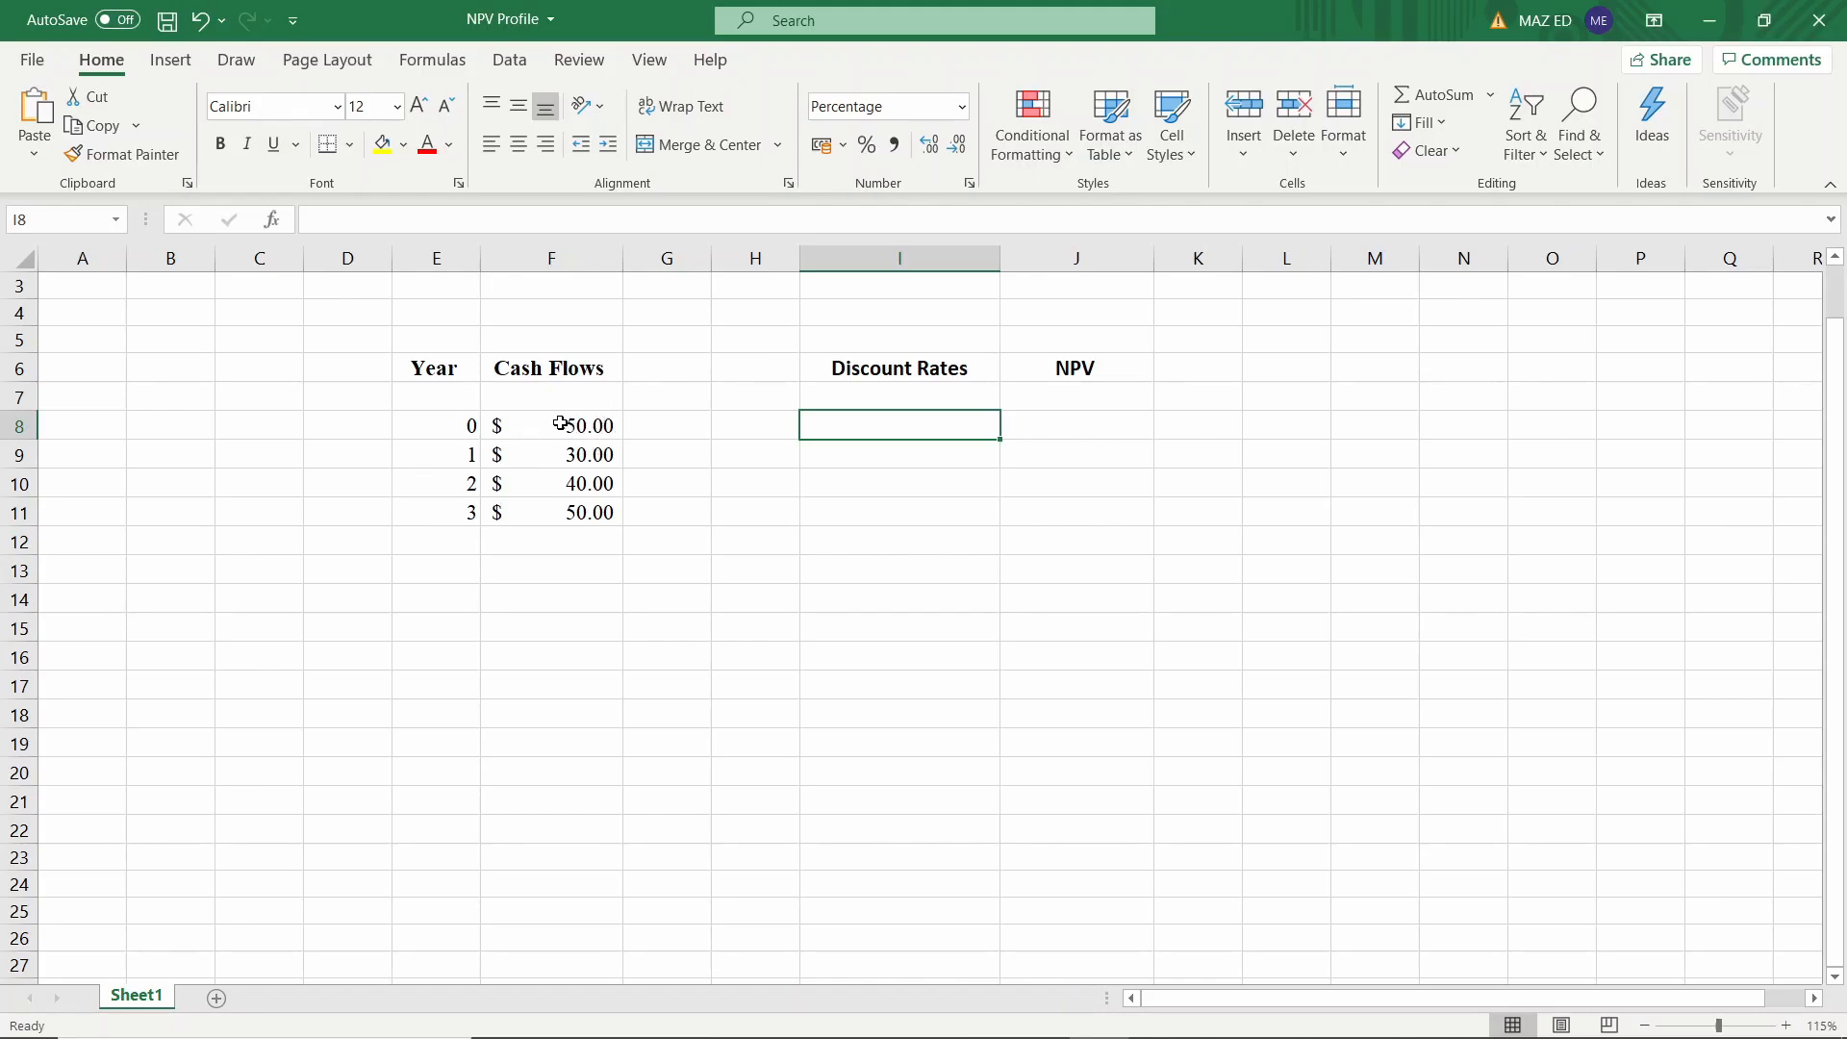
Enter 0% in I8 and the increment formula =I8+5% in I9
{"action": "type", "text": "-50.00"}
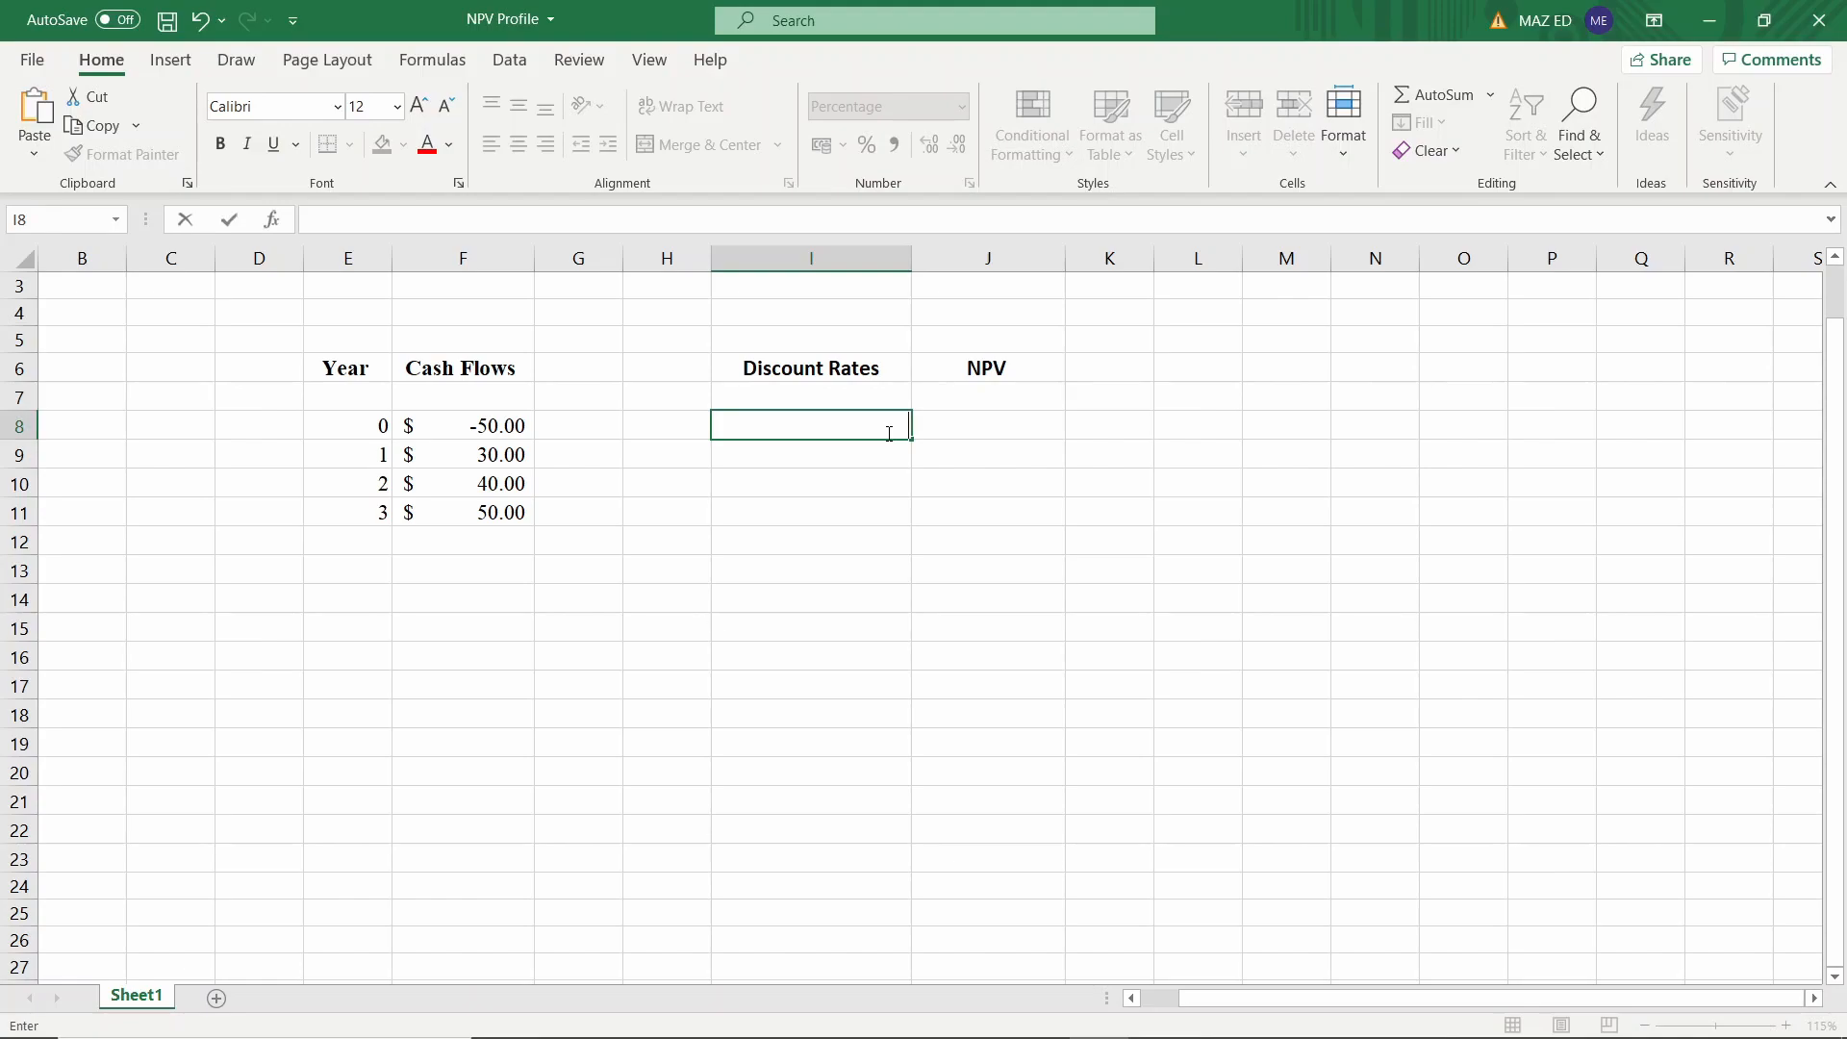
{"action": "type", "text": "0%"}
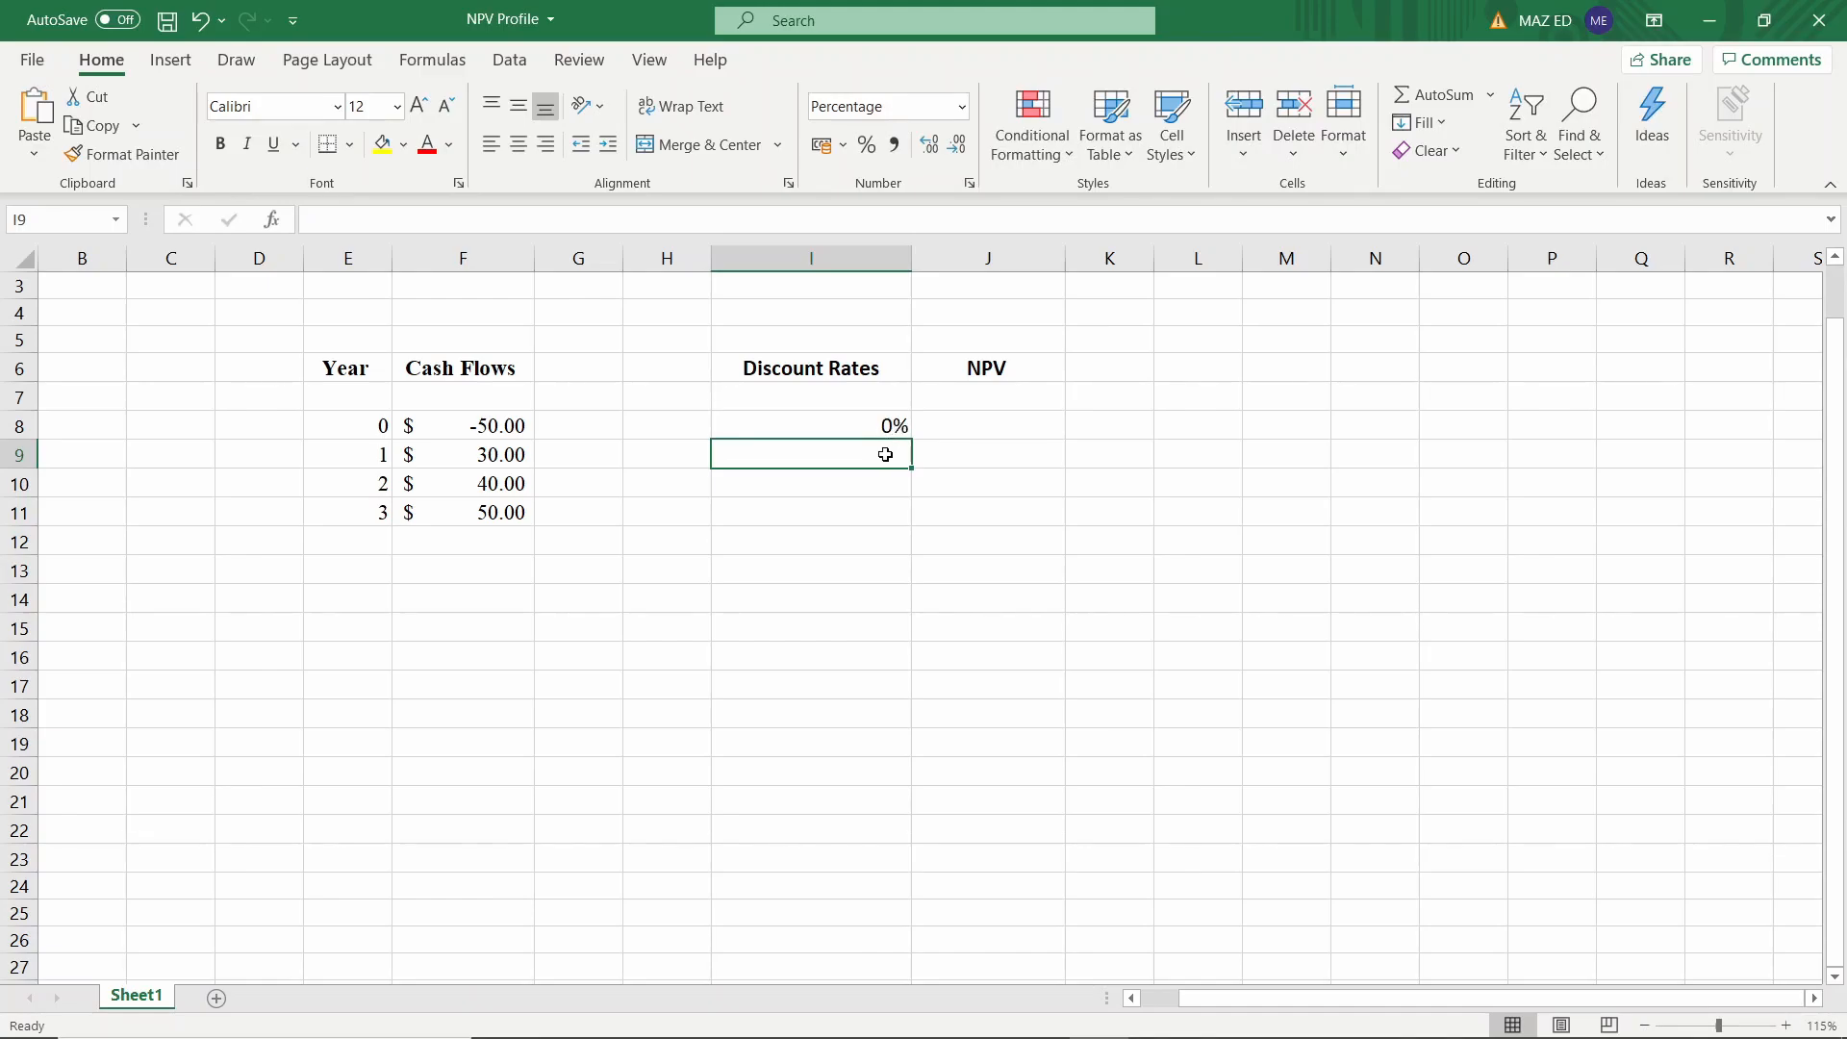
{"action": "type", "text": "="}
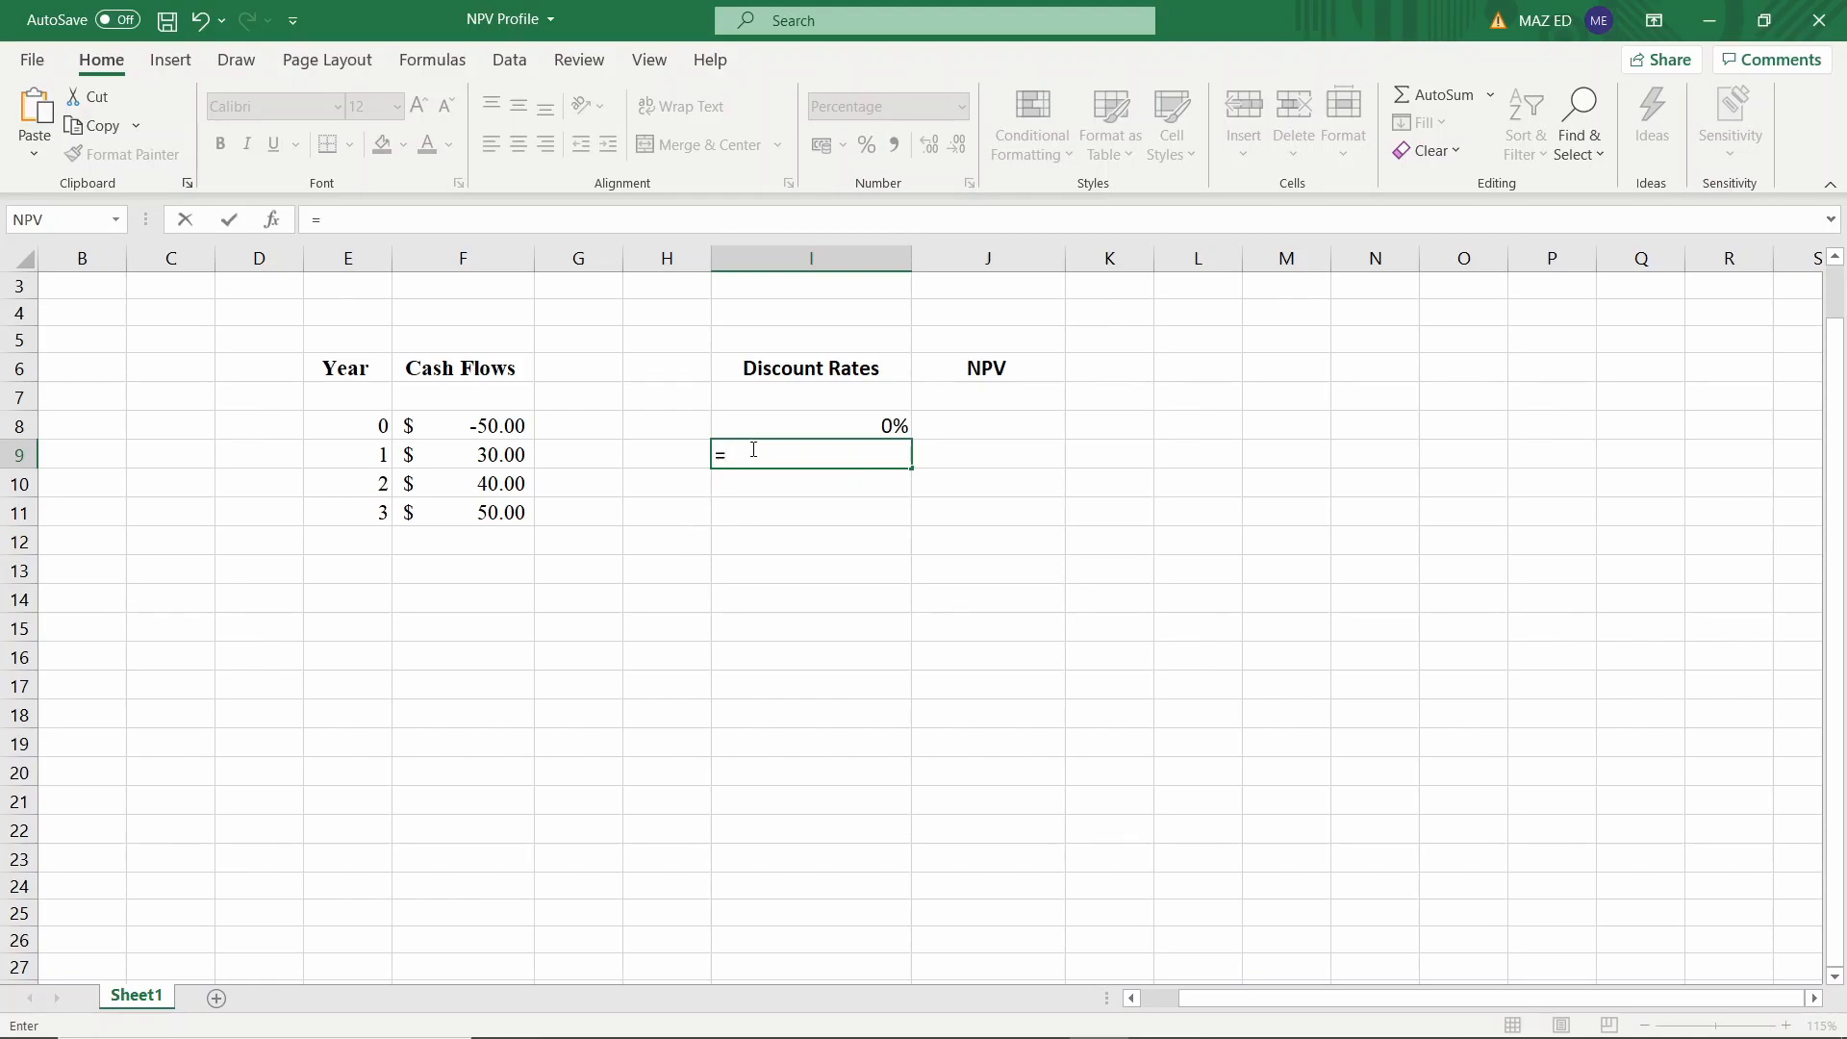
{"action": "left_click", "coordinate": [810, 425]}
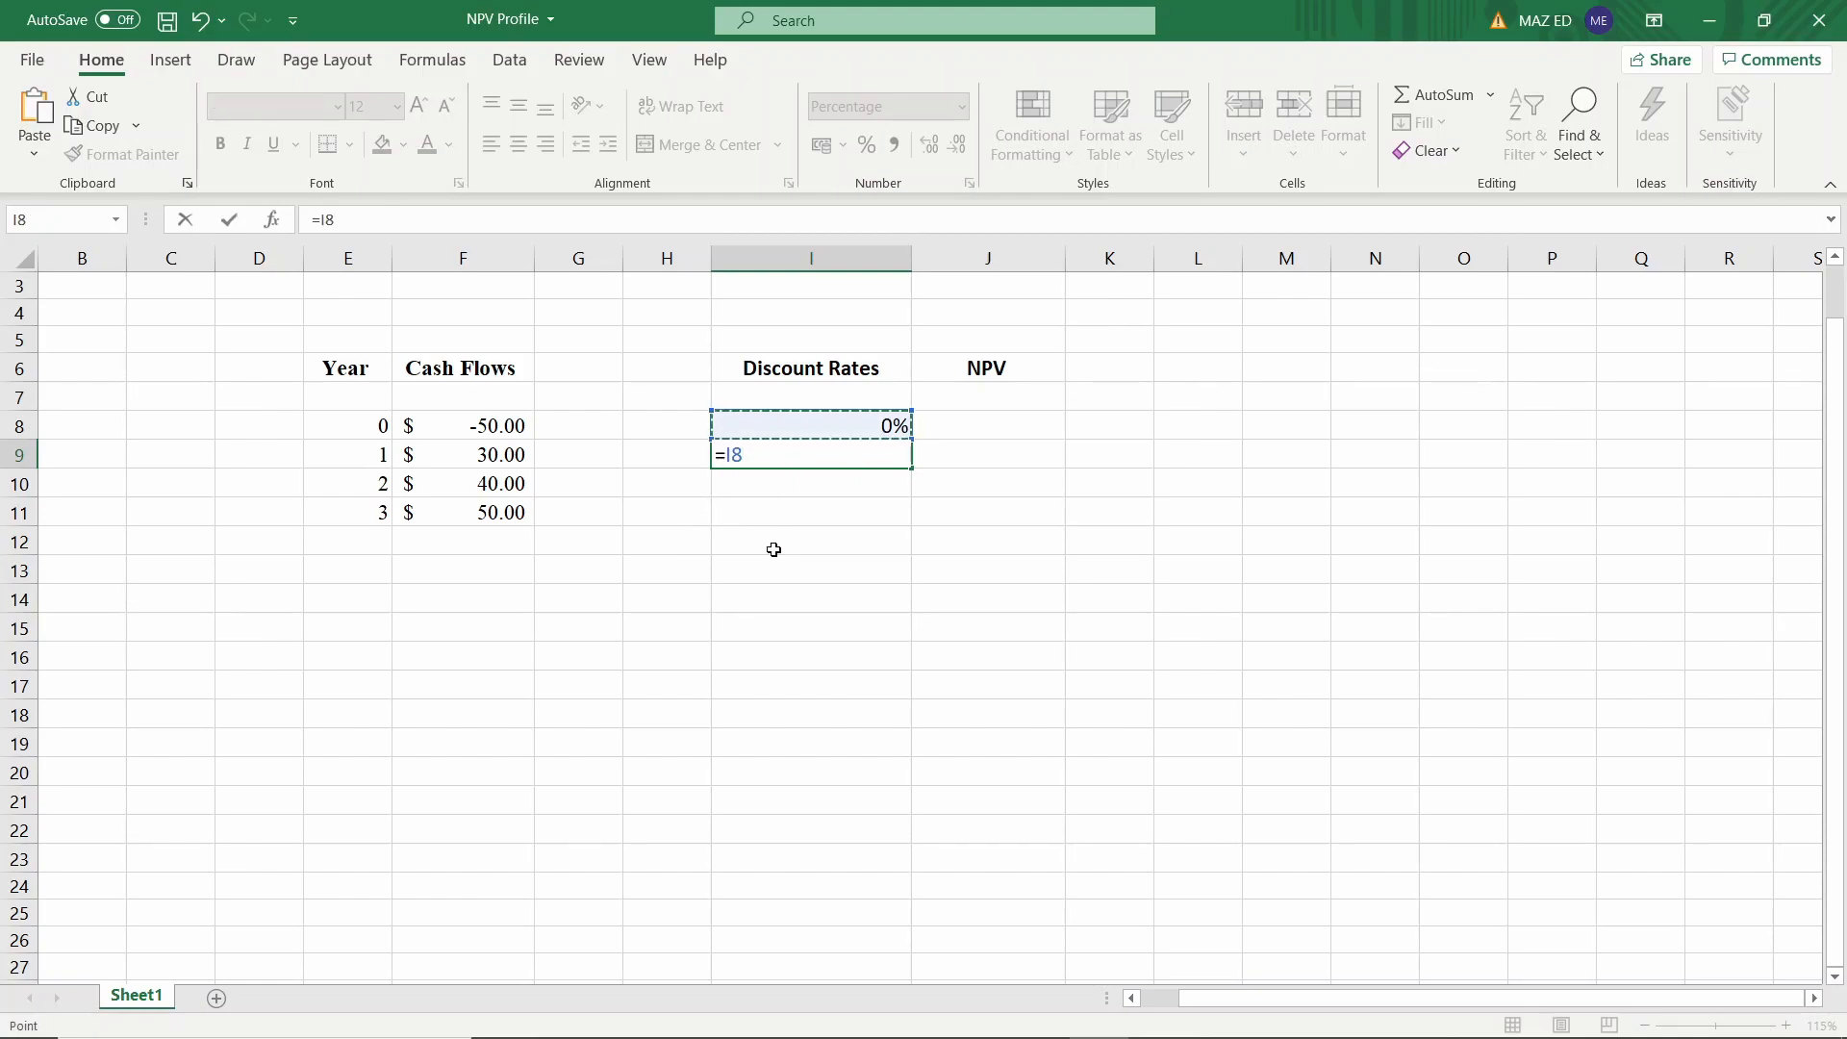
{"action": "type", "text": "+ 5%"}
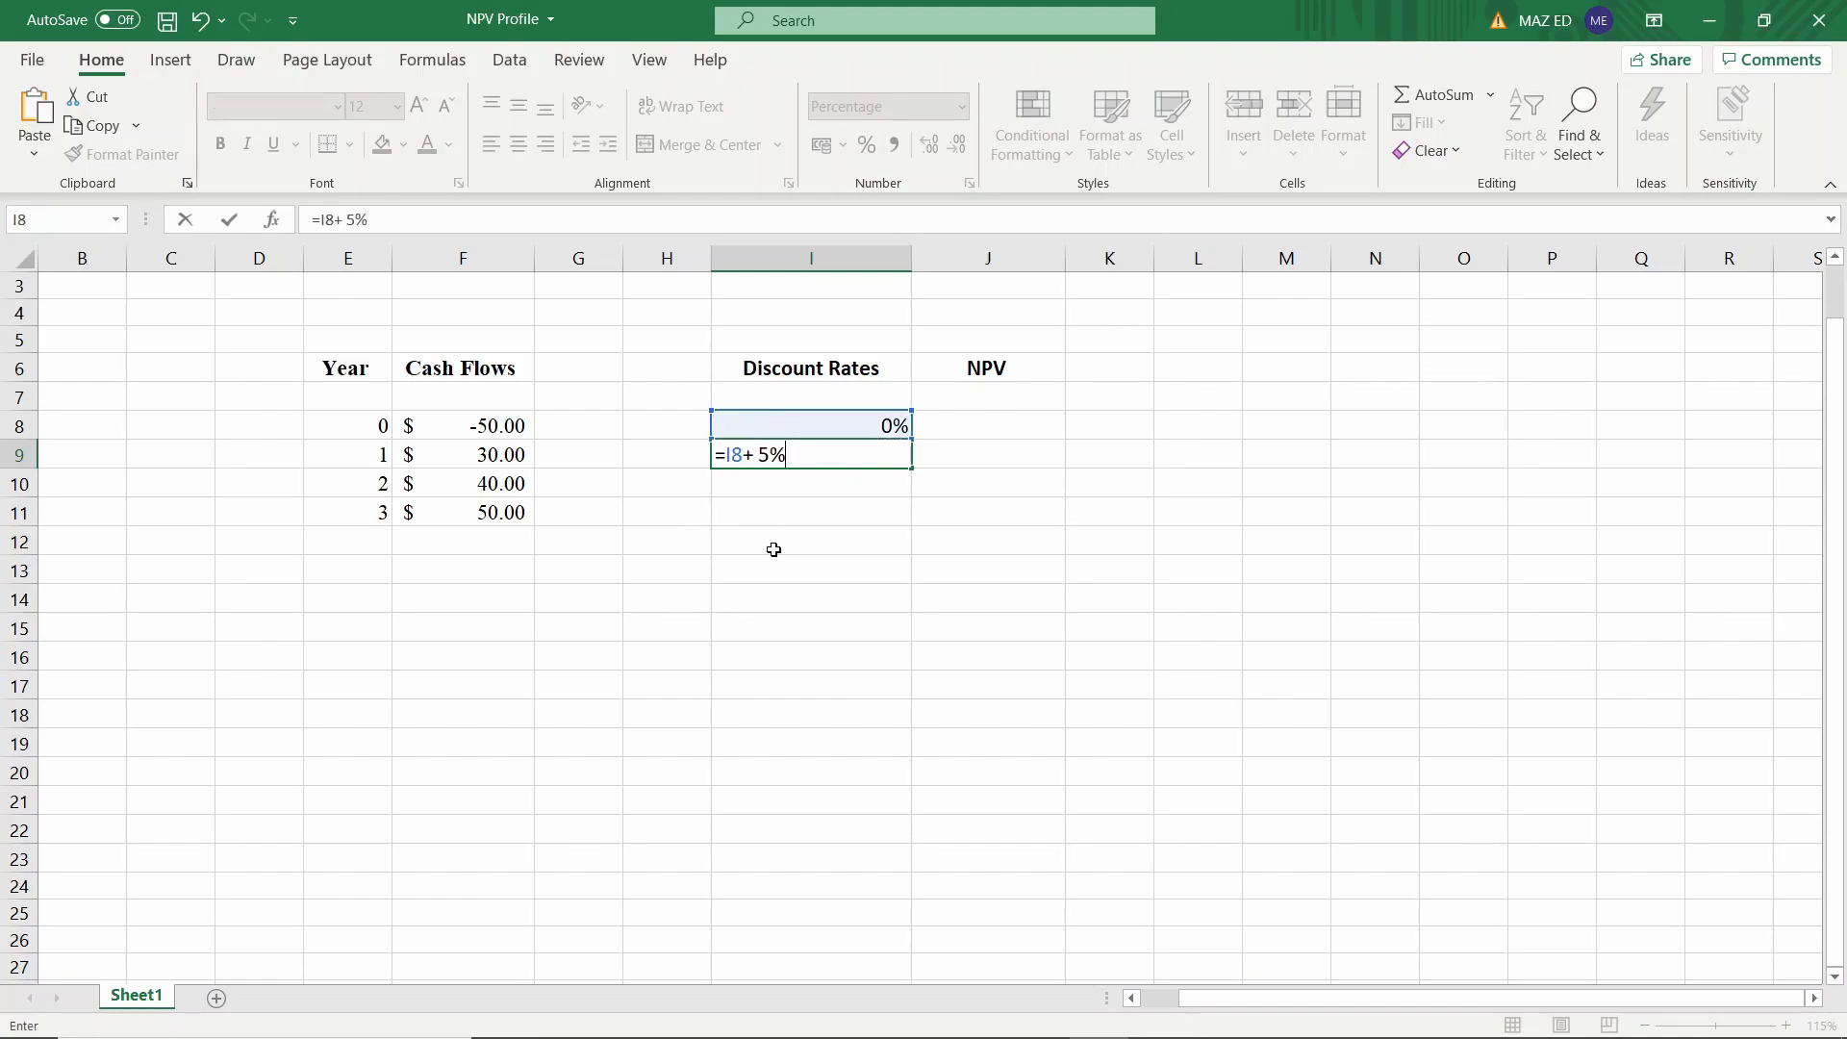
{"action": "key", "text": "enter"}
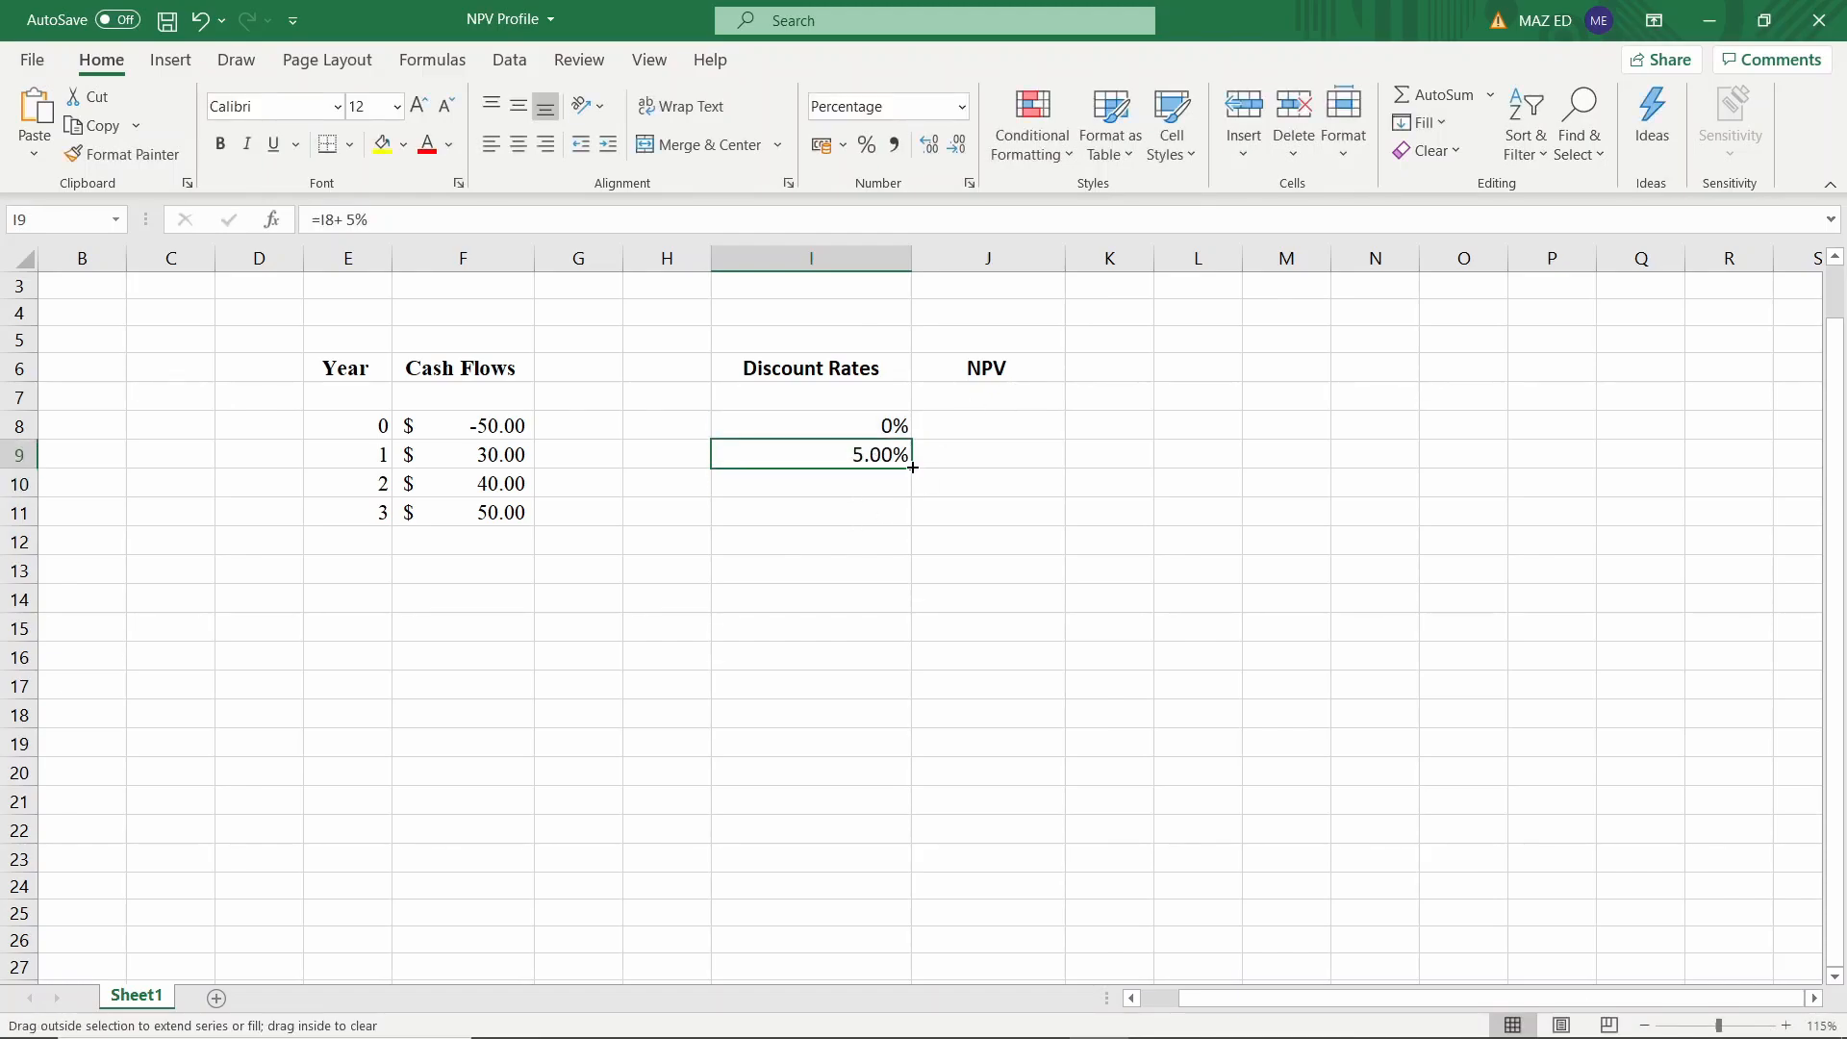
Fill the 5% increment formula down column I to reach 75% in row 23
{"action": "left_click_drag", "start_coordinate": [911, 468], "coordinate": [912, 858]}
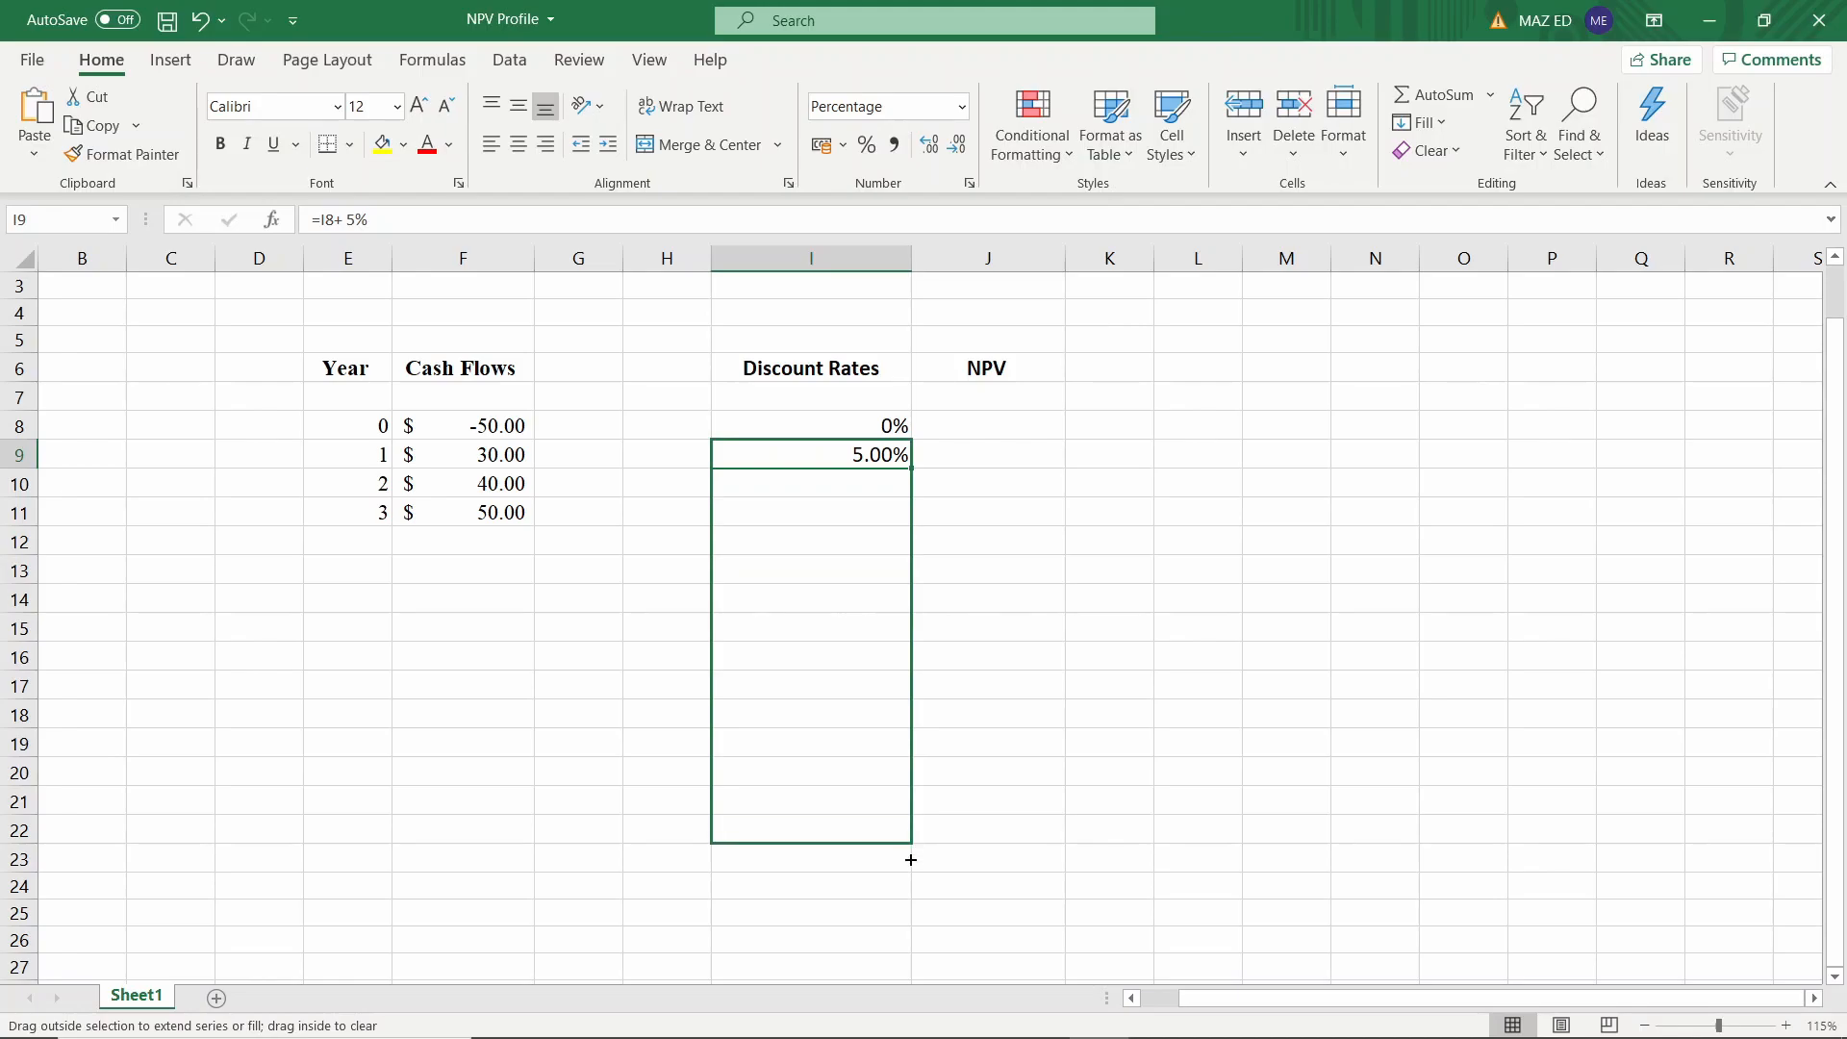
{"action": "left_click_drag", "start_coordinate": [910, 454], "coordinate": [910, 858]}
{"action": "type", "text": "="}
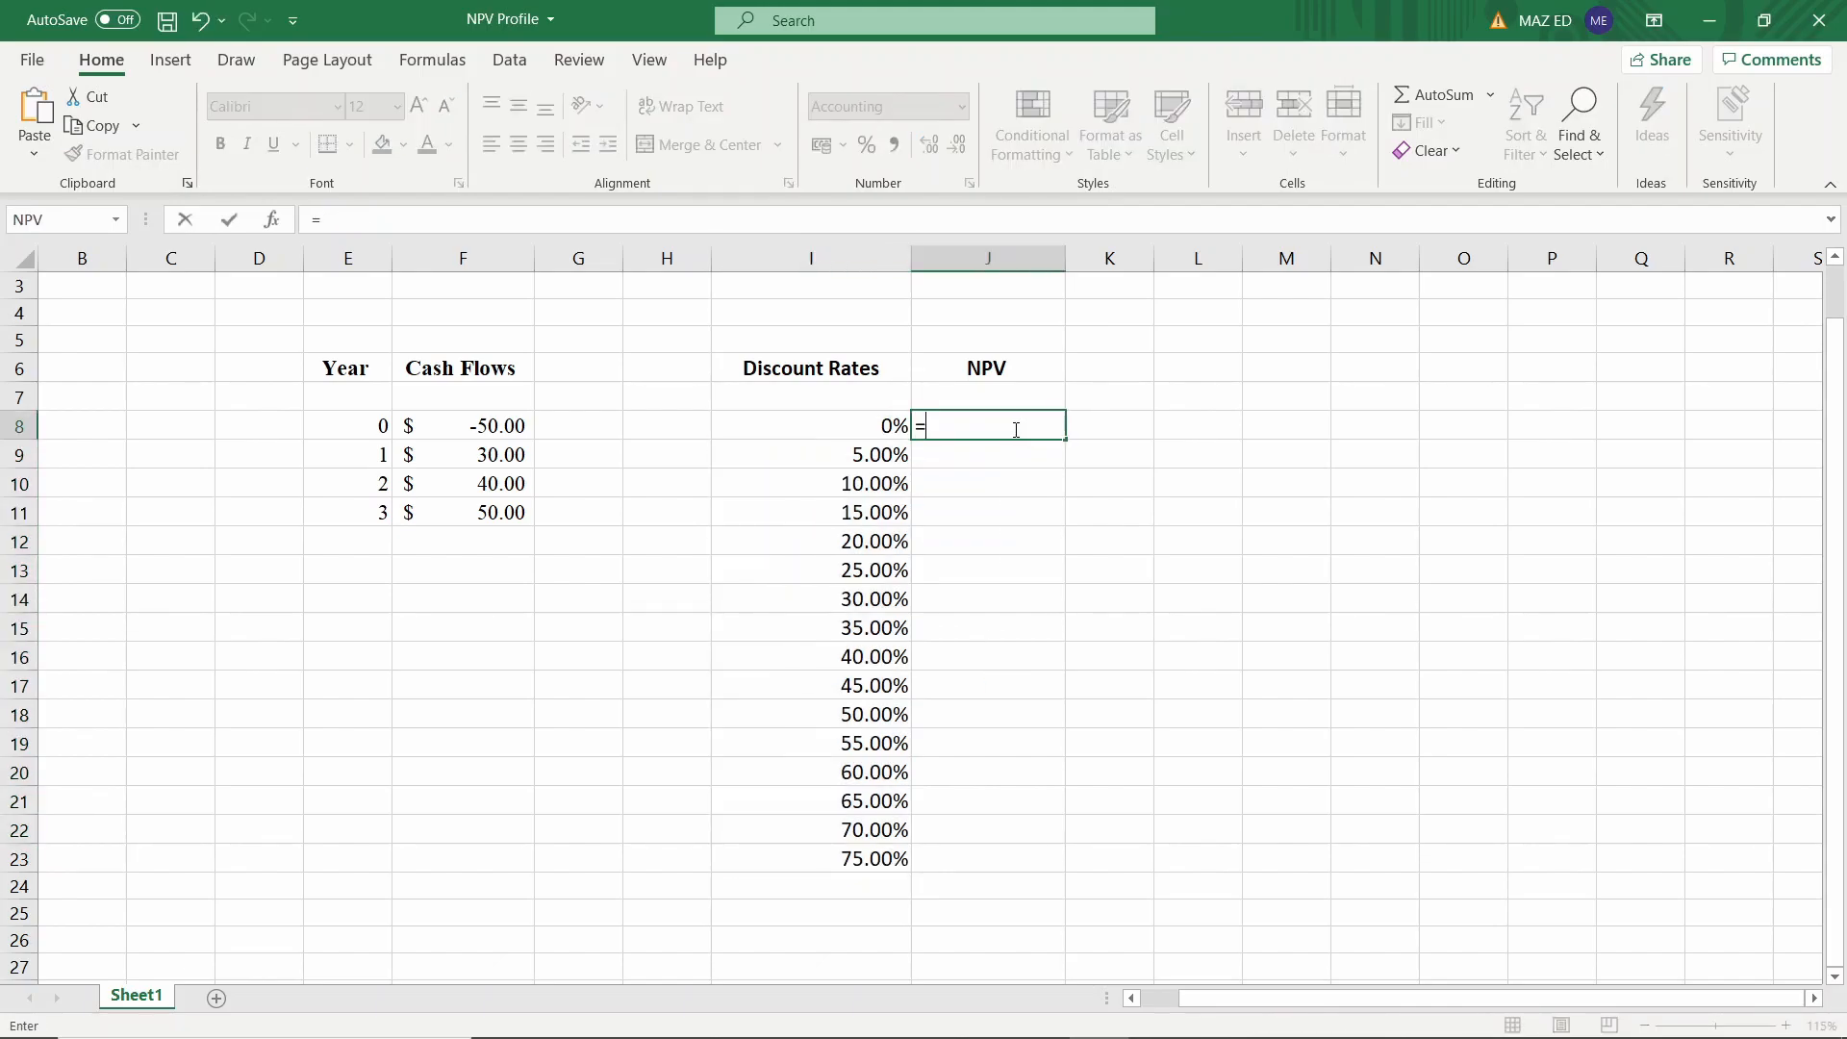
Build =NPV($I8, $F$9:$F$11) in J8 with the rate and year 1–3 cash flows locked
{"action": "type", "text": "NPV("}
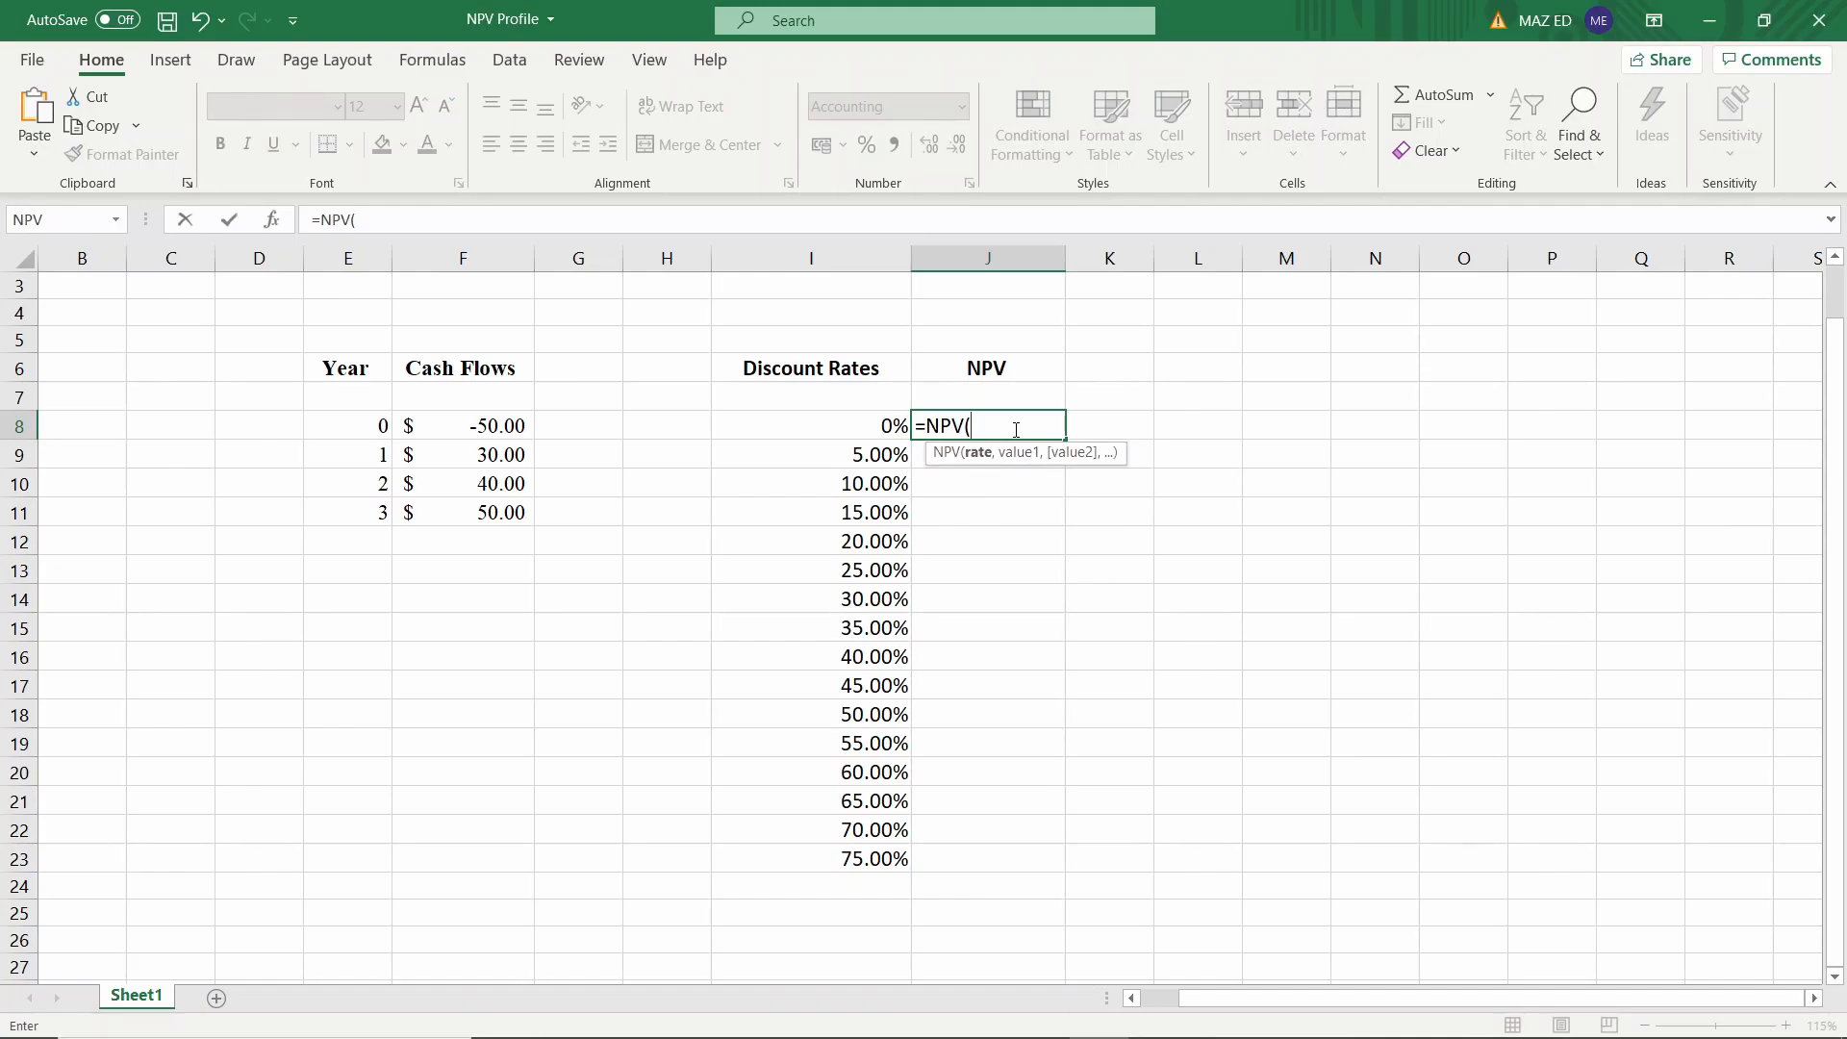
{"action": "left_click", "coordinate": [810, 426]}
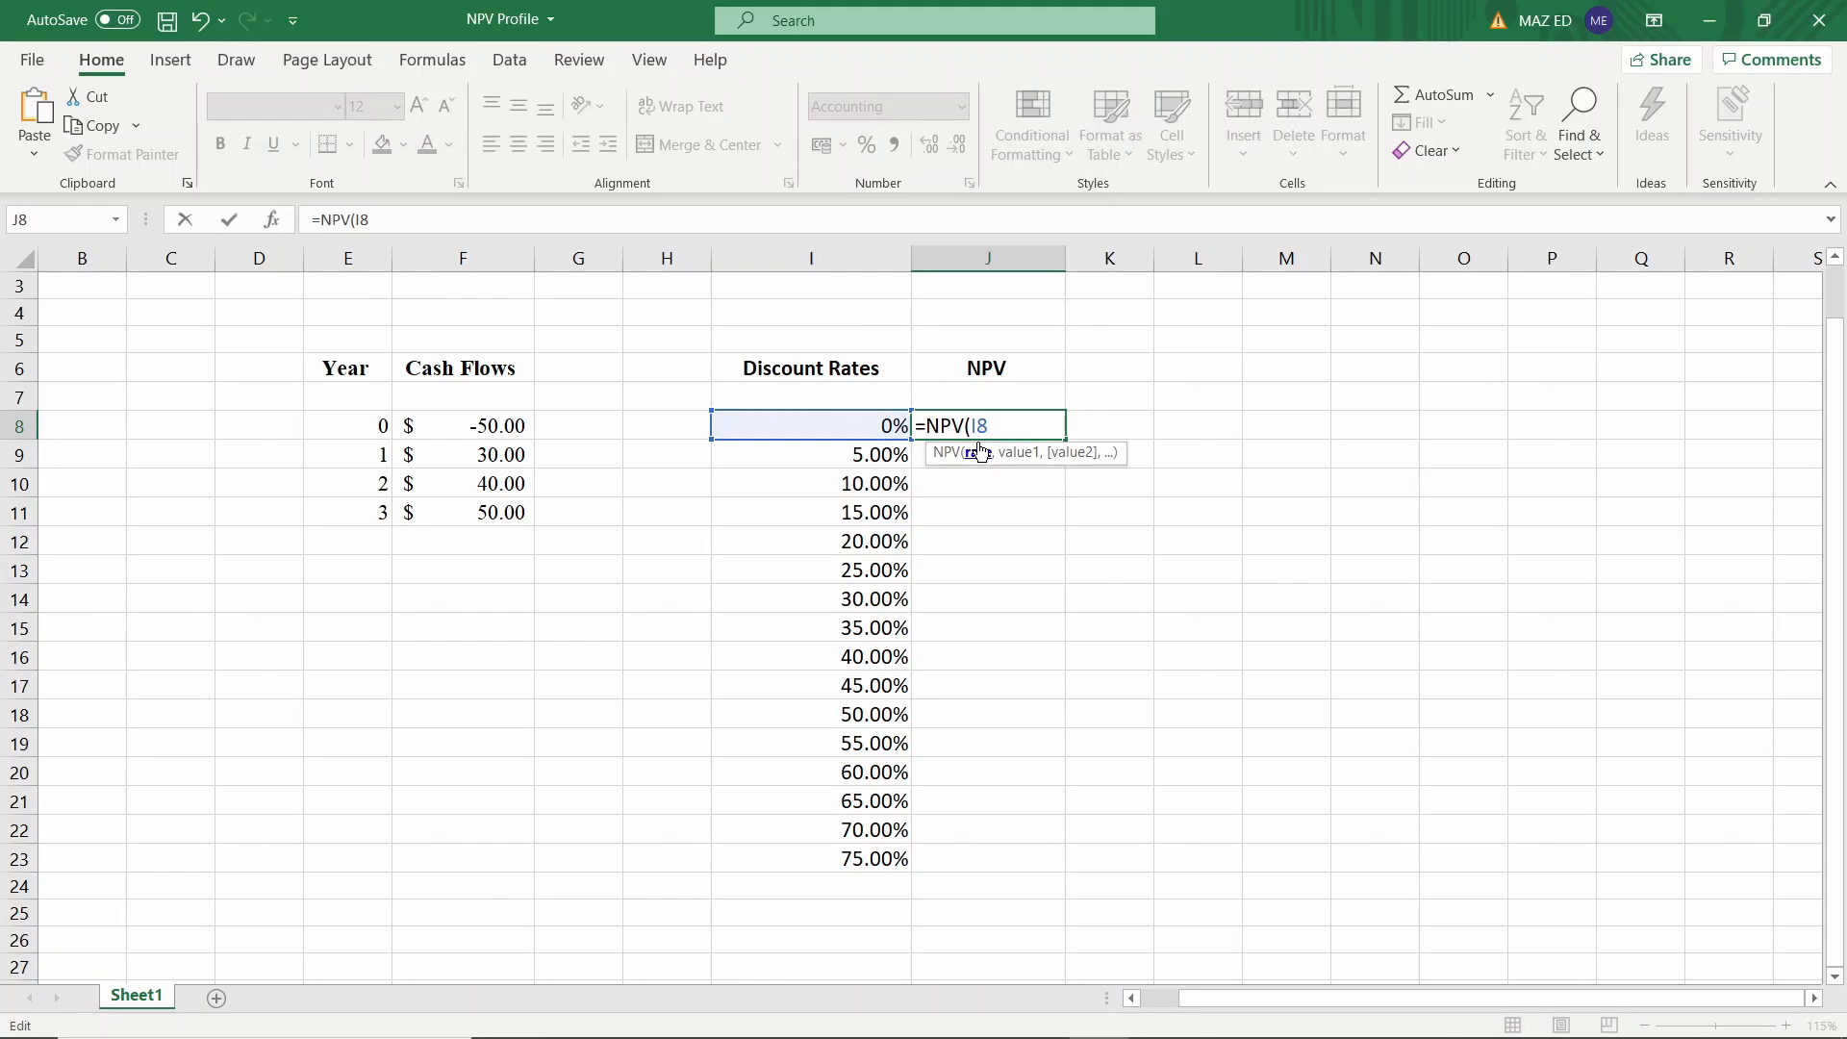
{"action": "key", "text": "f4"}
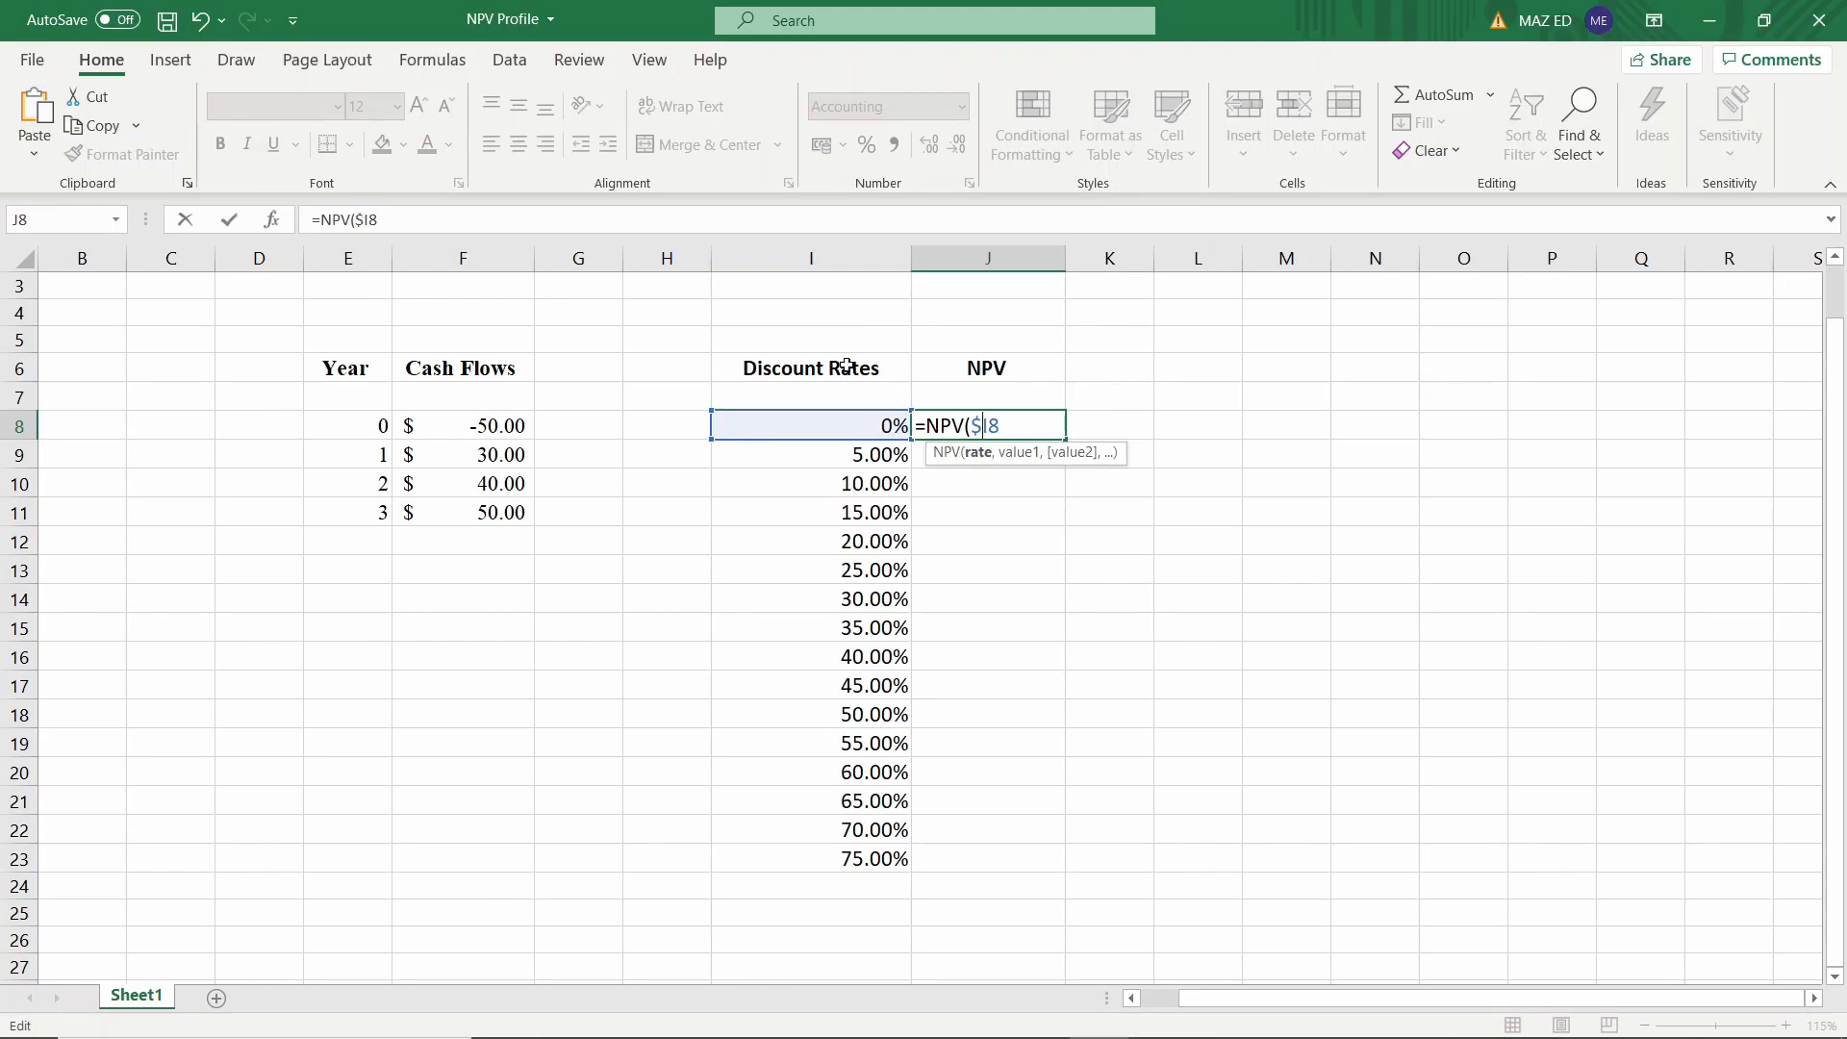
{"action": "mouse_move", "coordinate": [971, 396]}
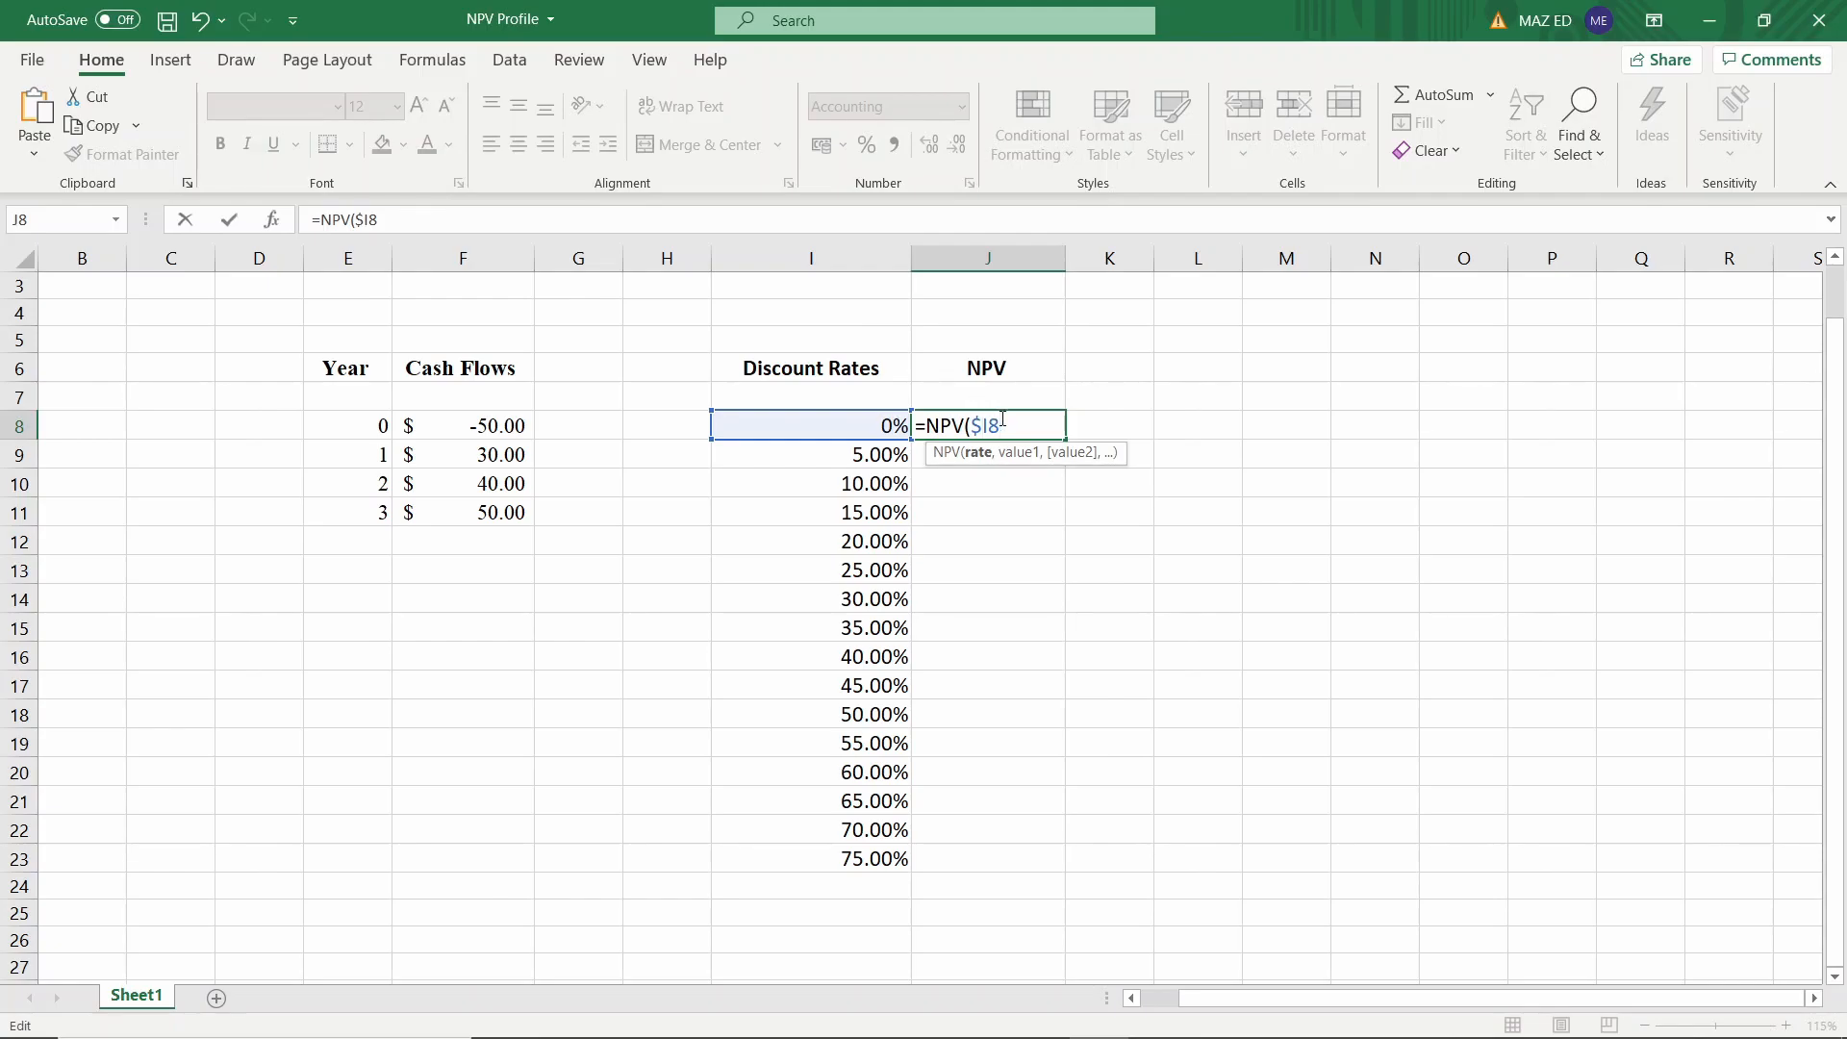
{"action": "type", "text": ","}
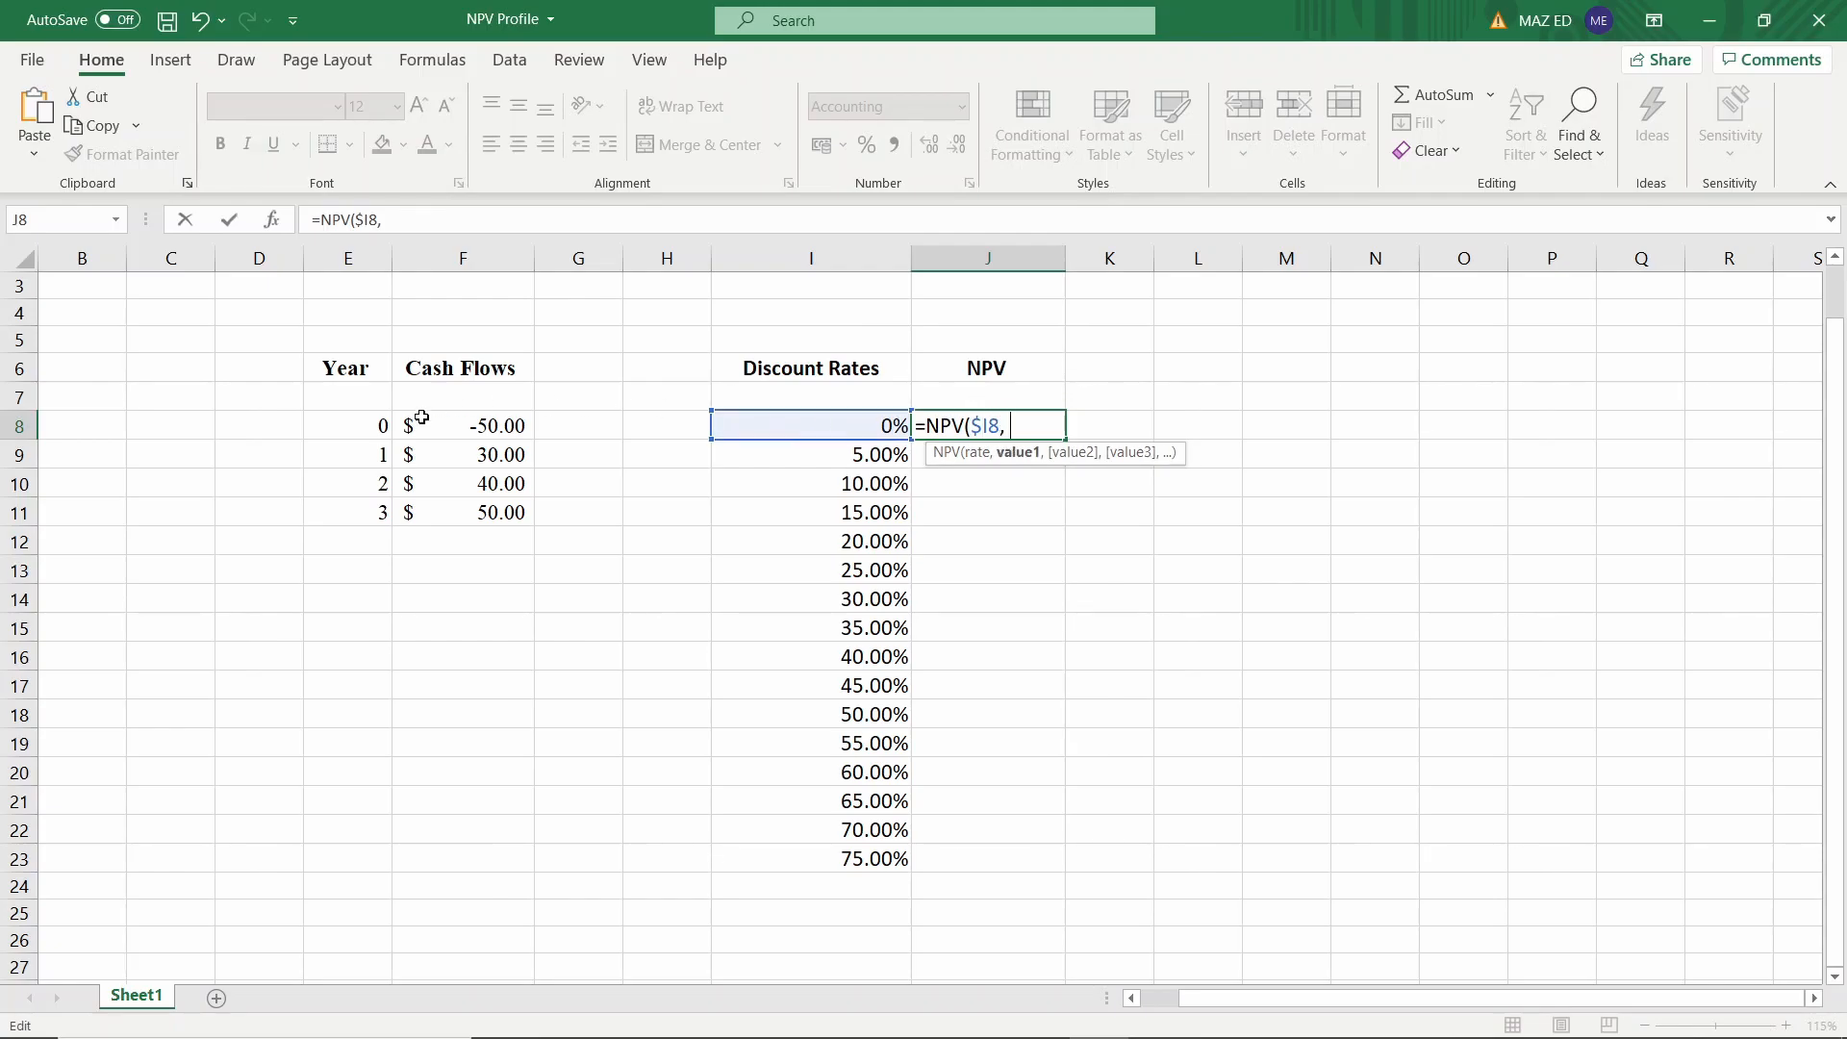
{"action": "left_click_drag", "start_coordinate": [462, 454], "coordinate": [461, 483]}
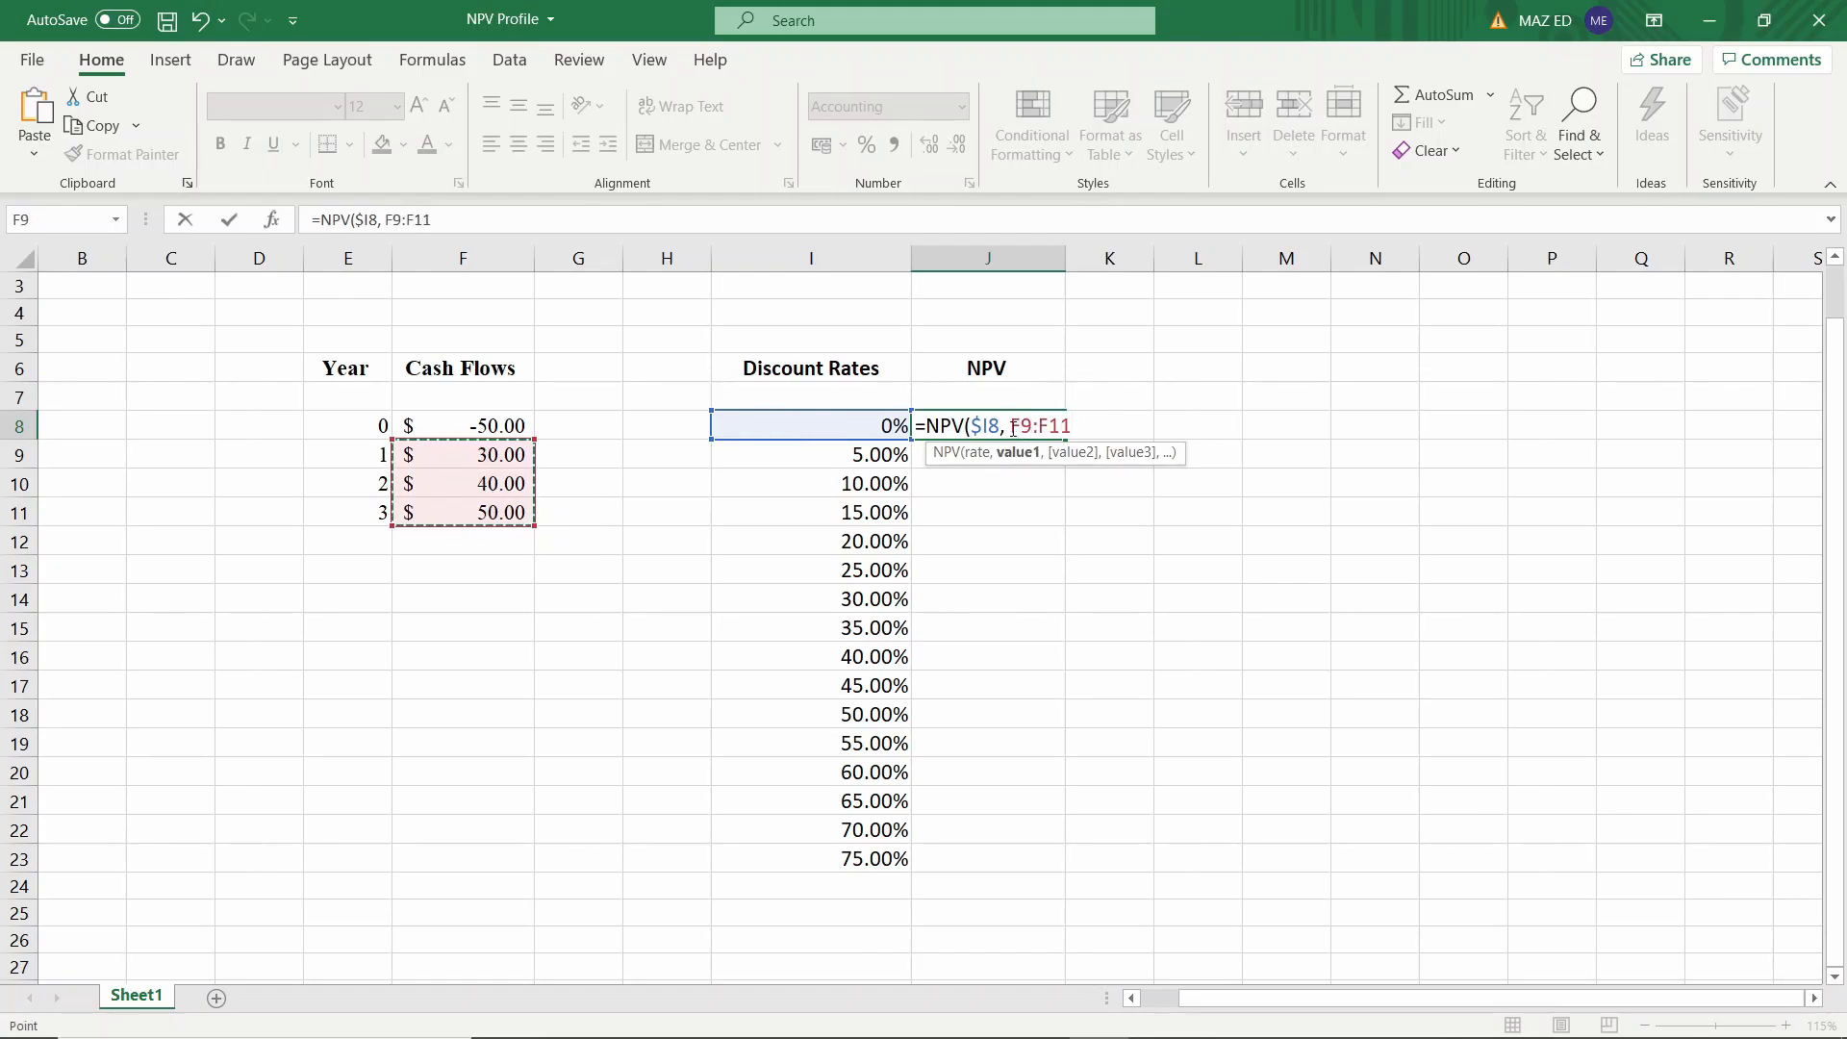
{"action": "key", "text": "f4"}
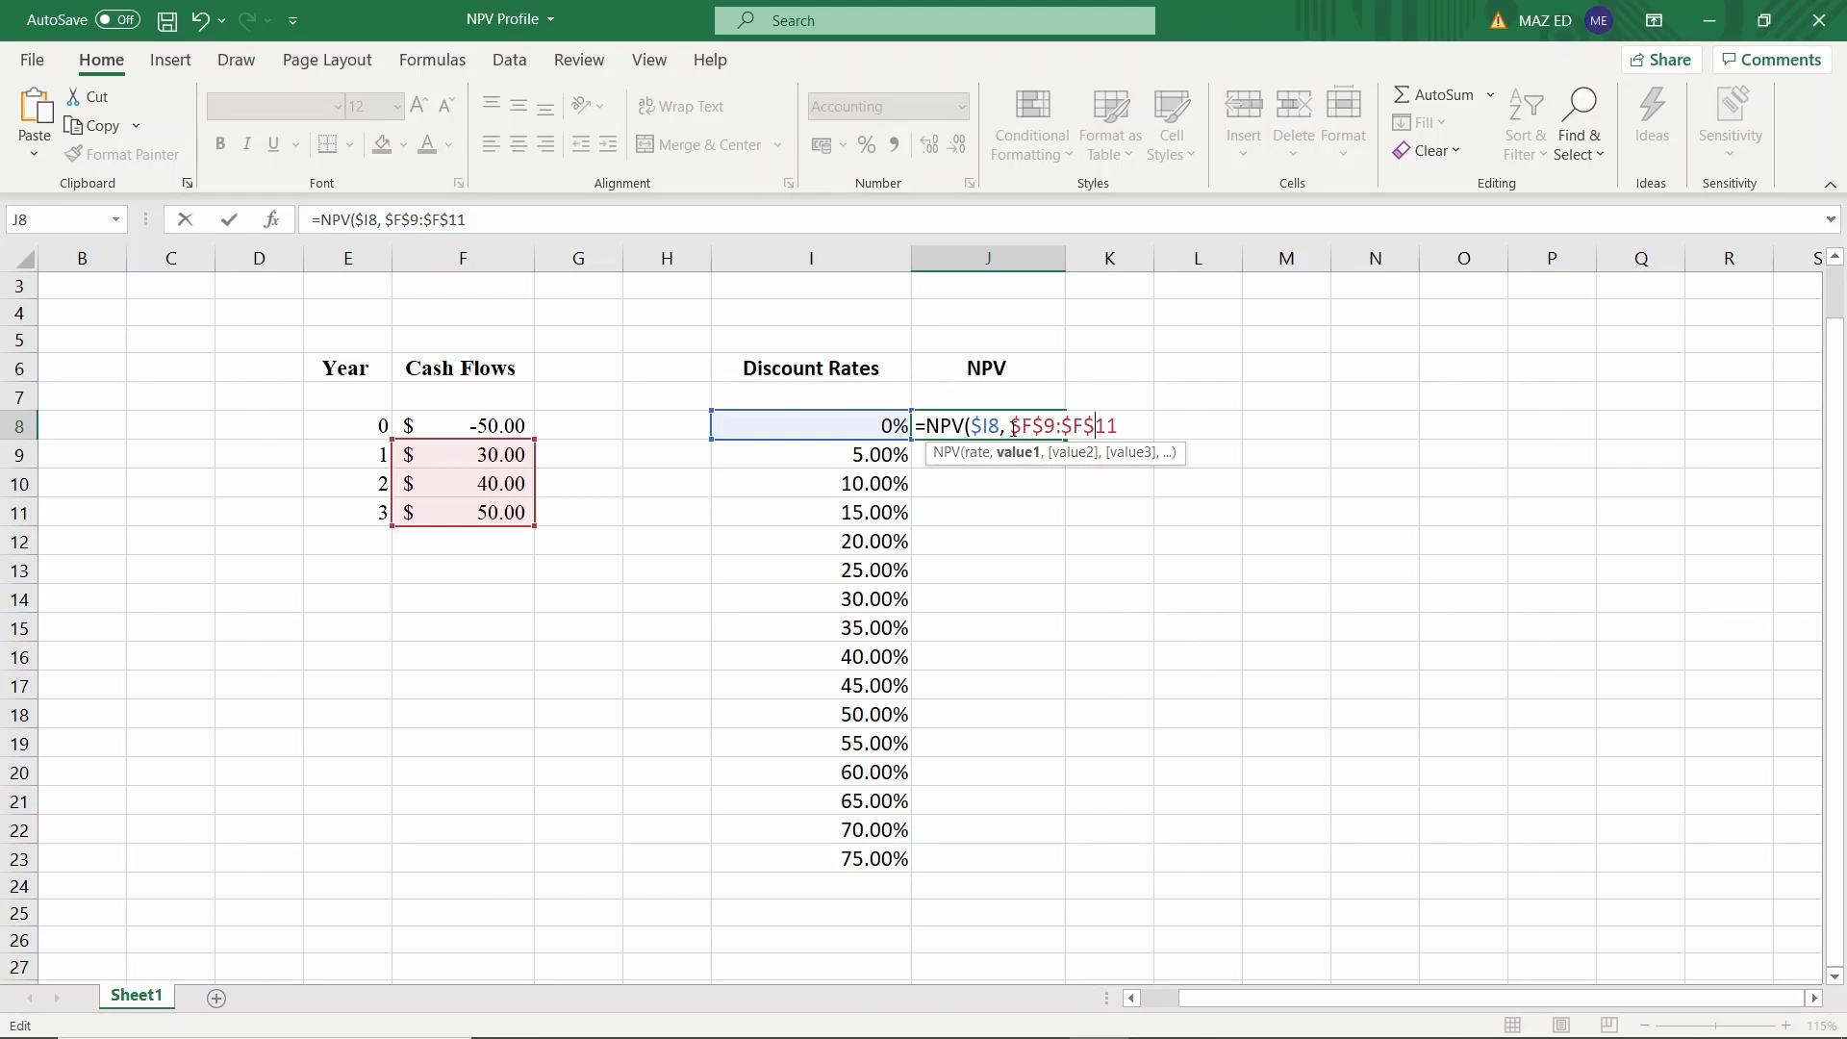
Add the absolute year-0 cash flow $F$8 to complete the NPV formula, giving $70.00
{"action": "type", "text": "+"}
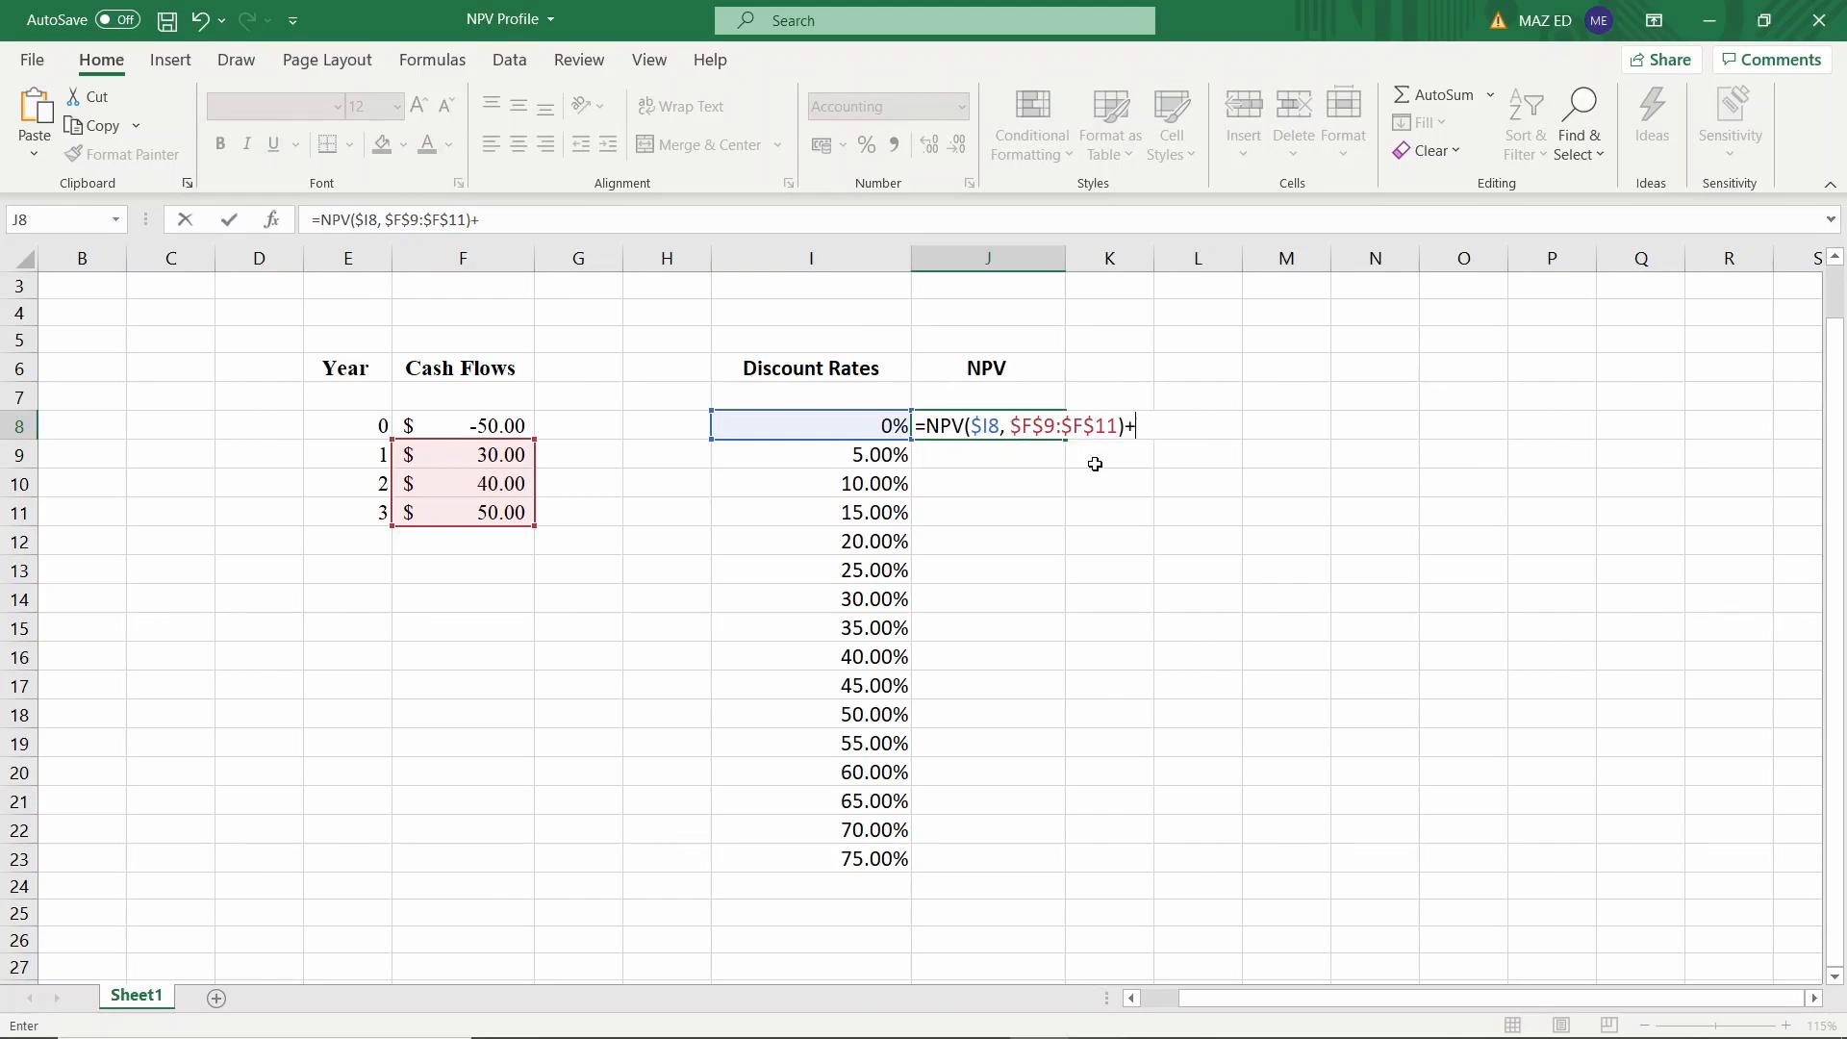
{"action": "left_click", "coordinate": [464, 425]}
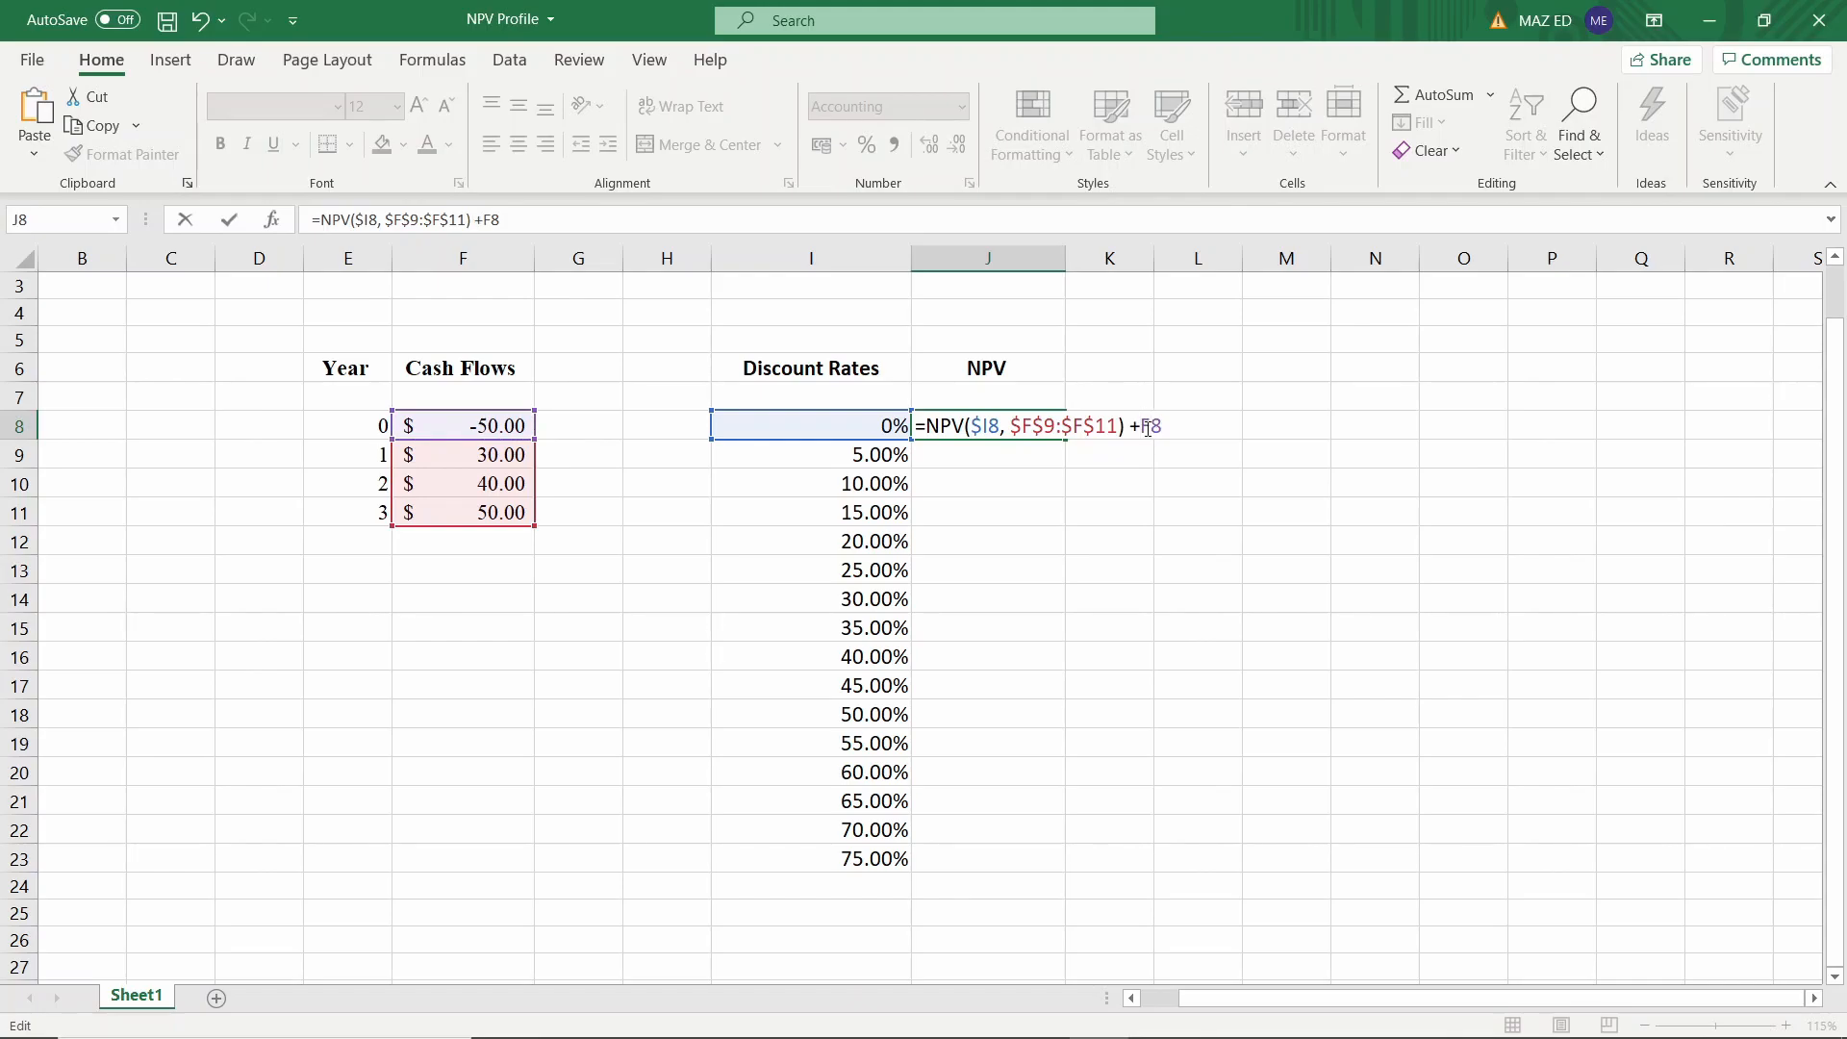
{"action": "key", "text": "F4"}
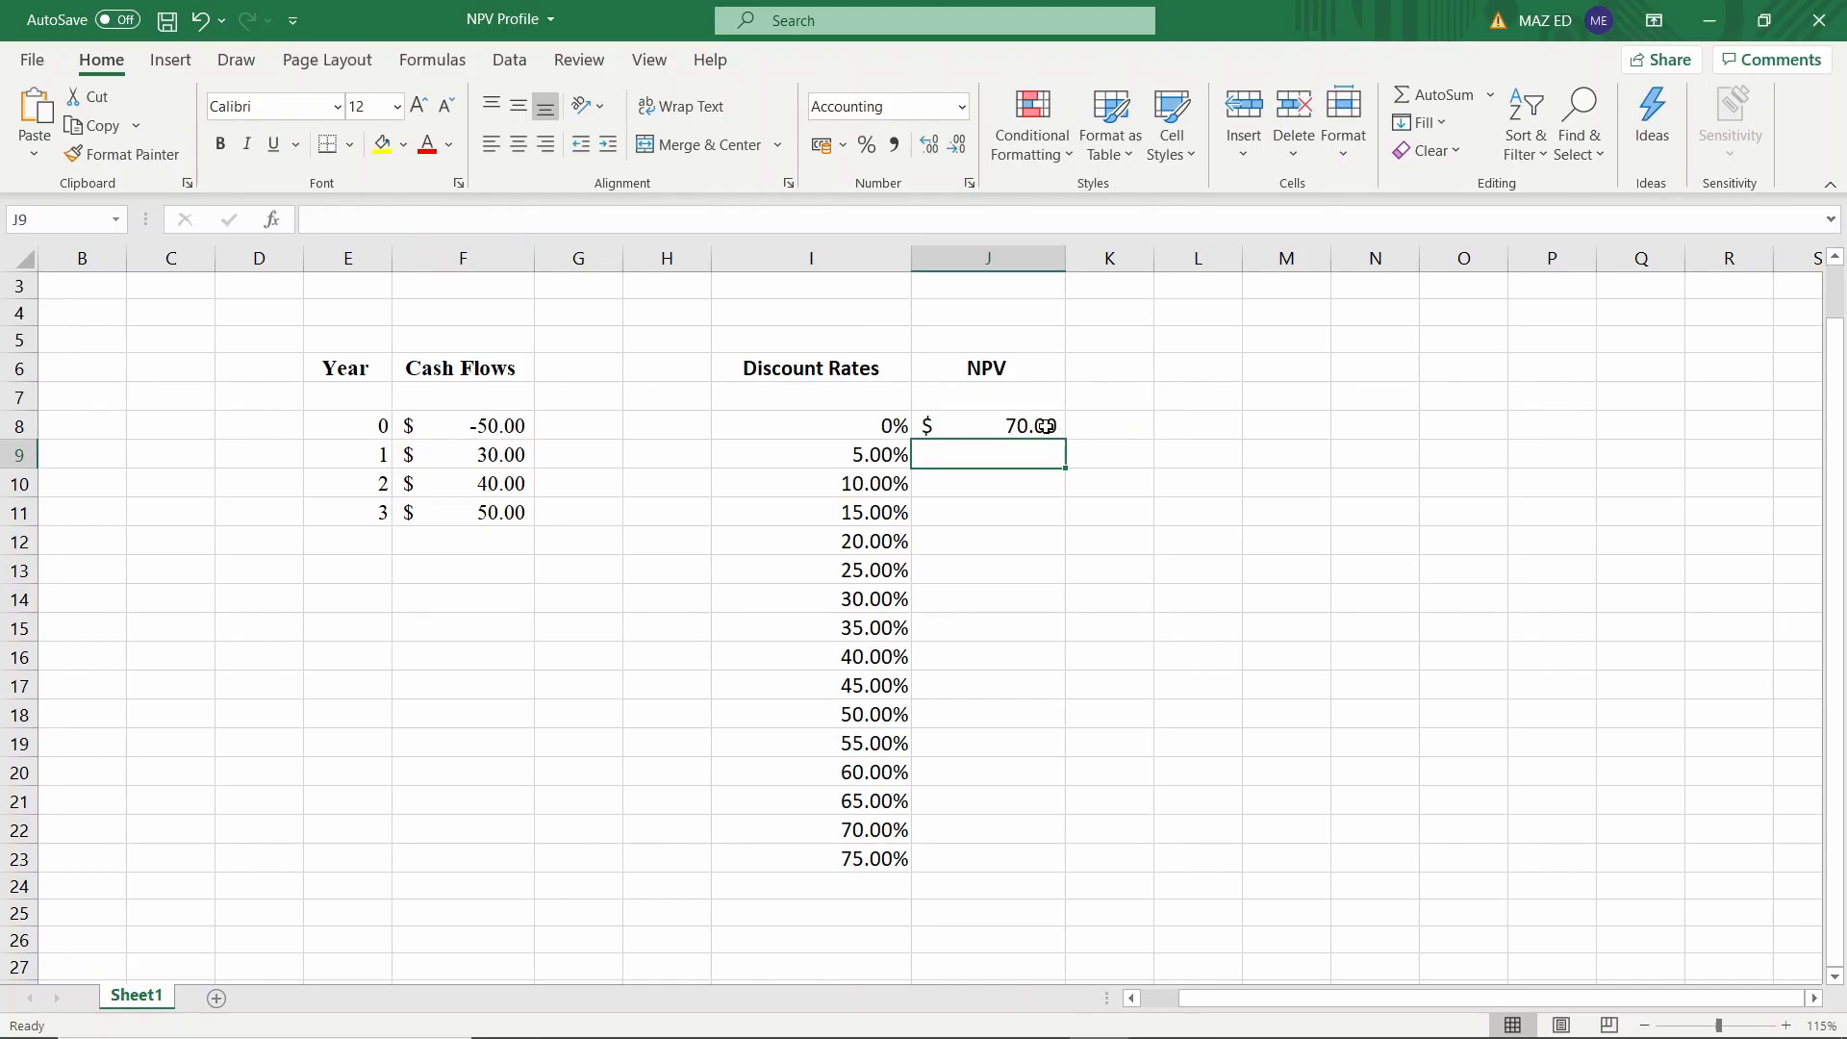
Fill the J8 NPV formula down to J23, then select the rate and NPV table I6:J23
{"action": "left_click", "coordinate": [987, 425]}
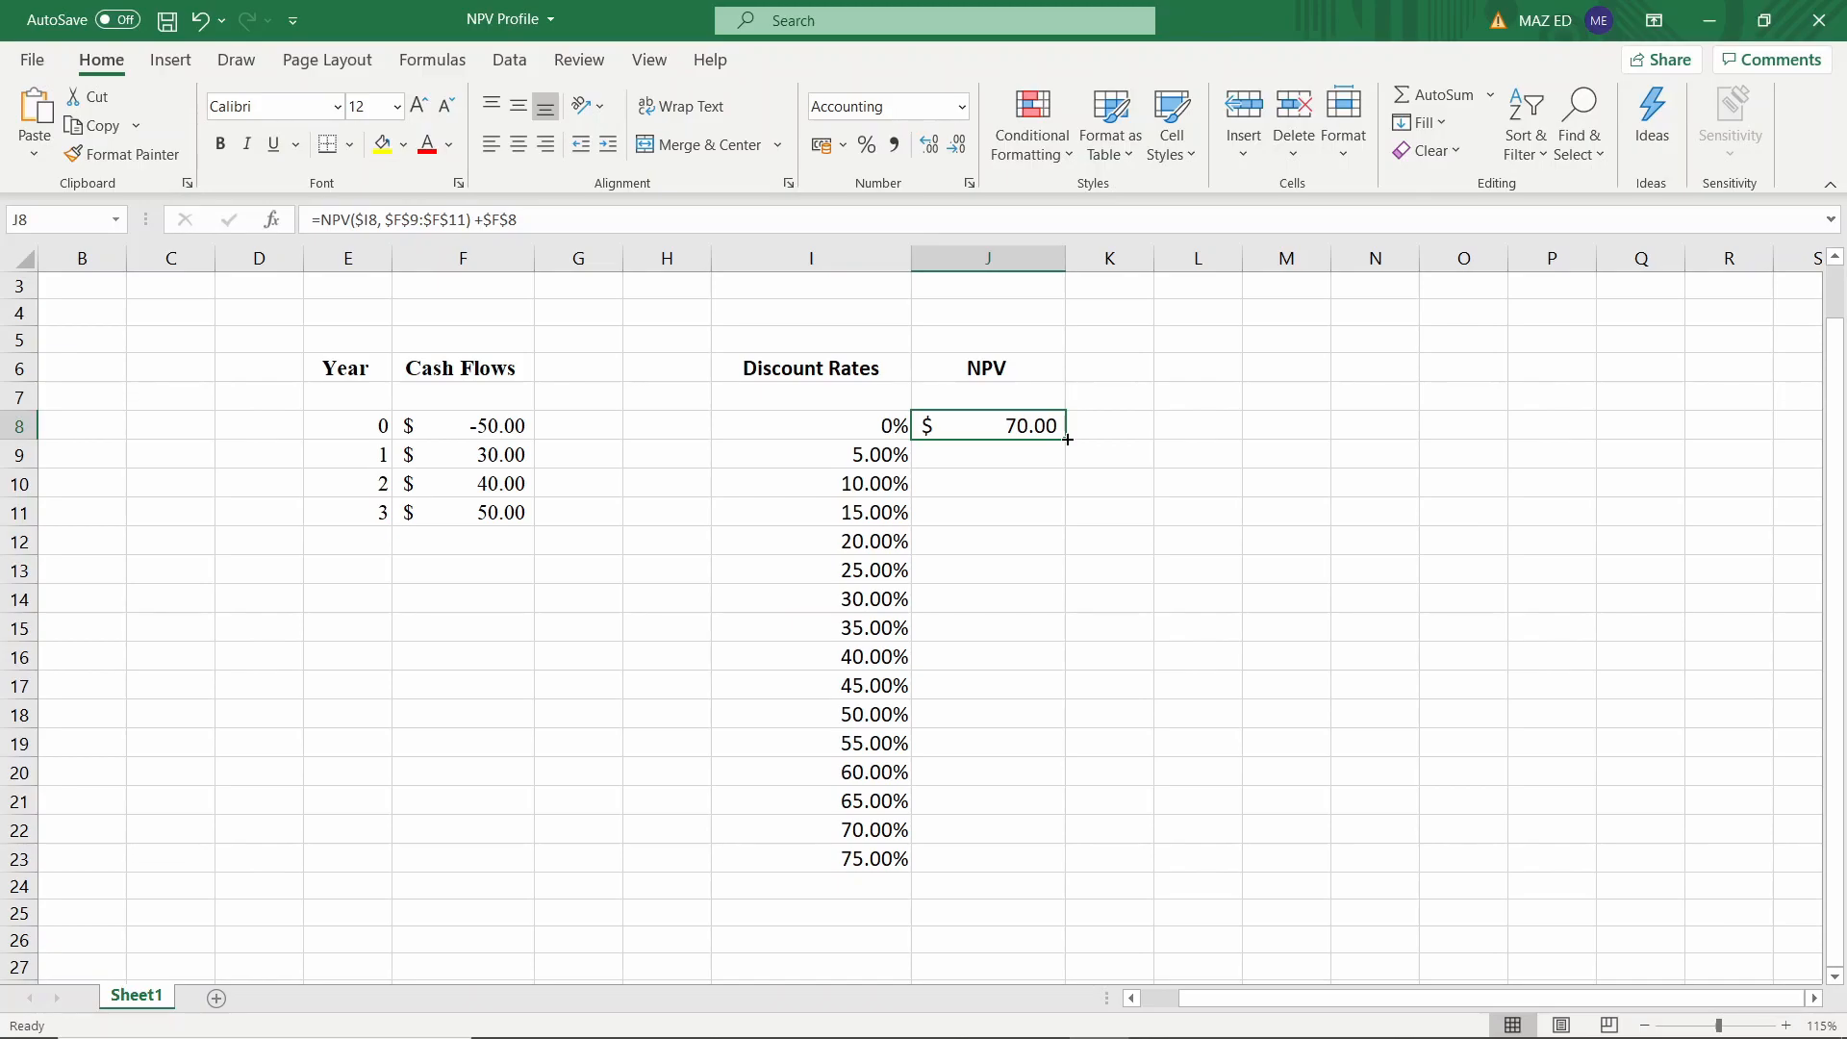
{"action": "left_click_drag", "start_coordinate": [1065, 439], "coordinate": [1046, 866]}
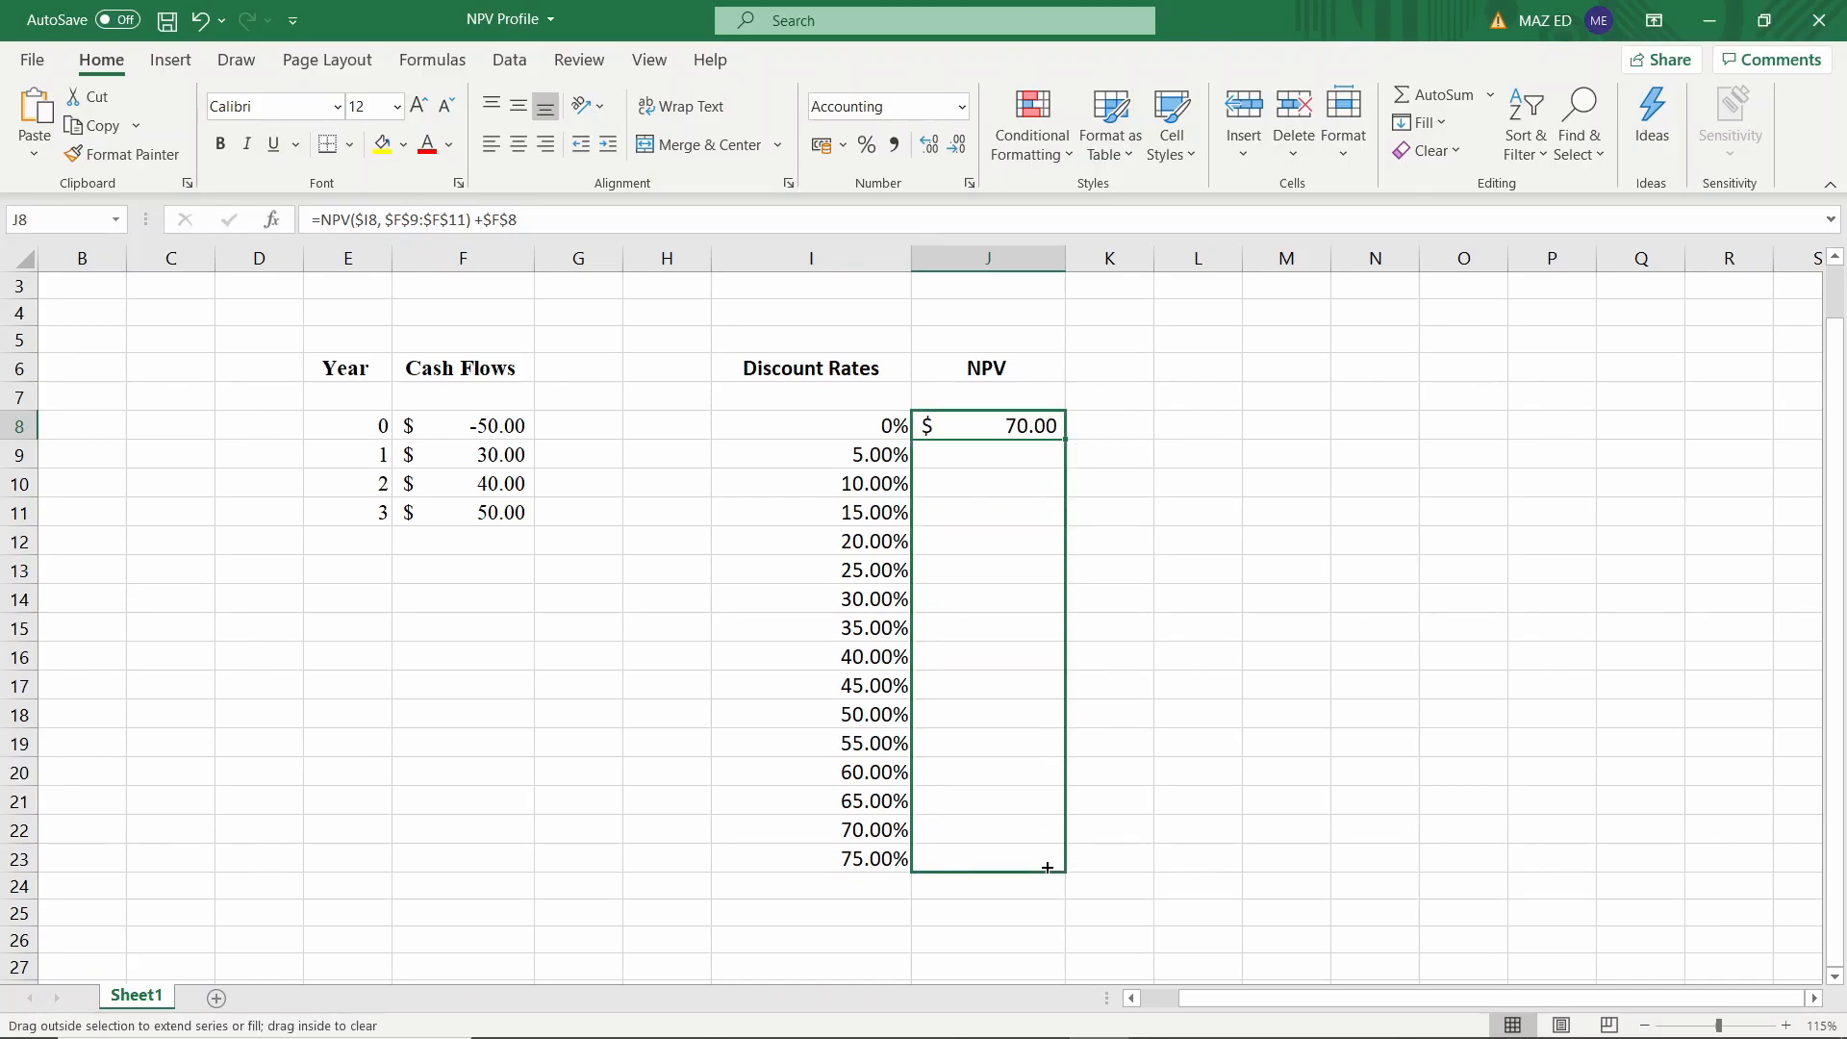
{"action": "left_click_drag", "start_coordinate": [1047, 425], "coordinate": [1047, 858]}
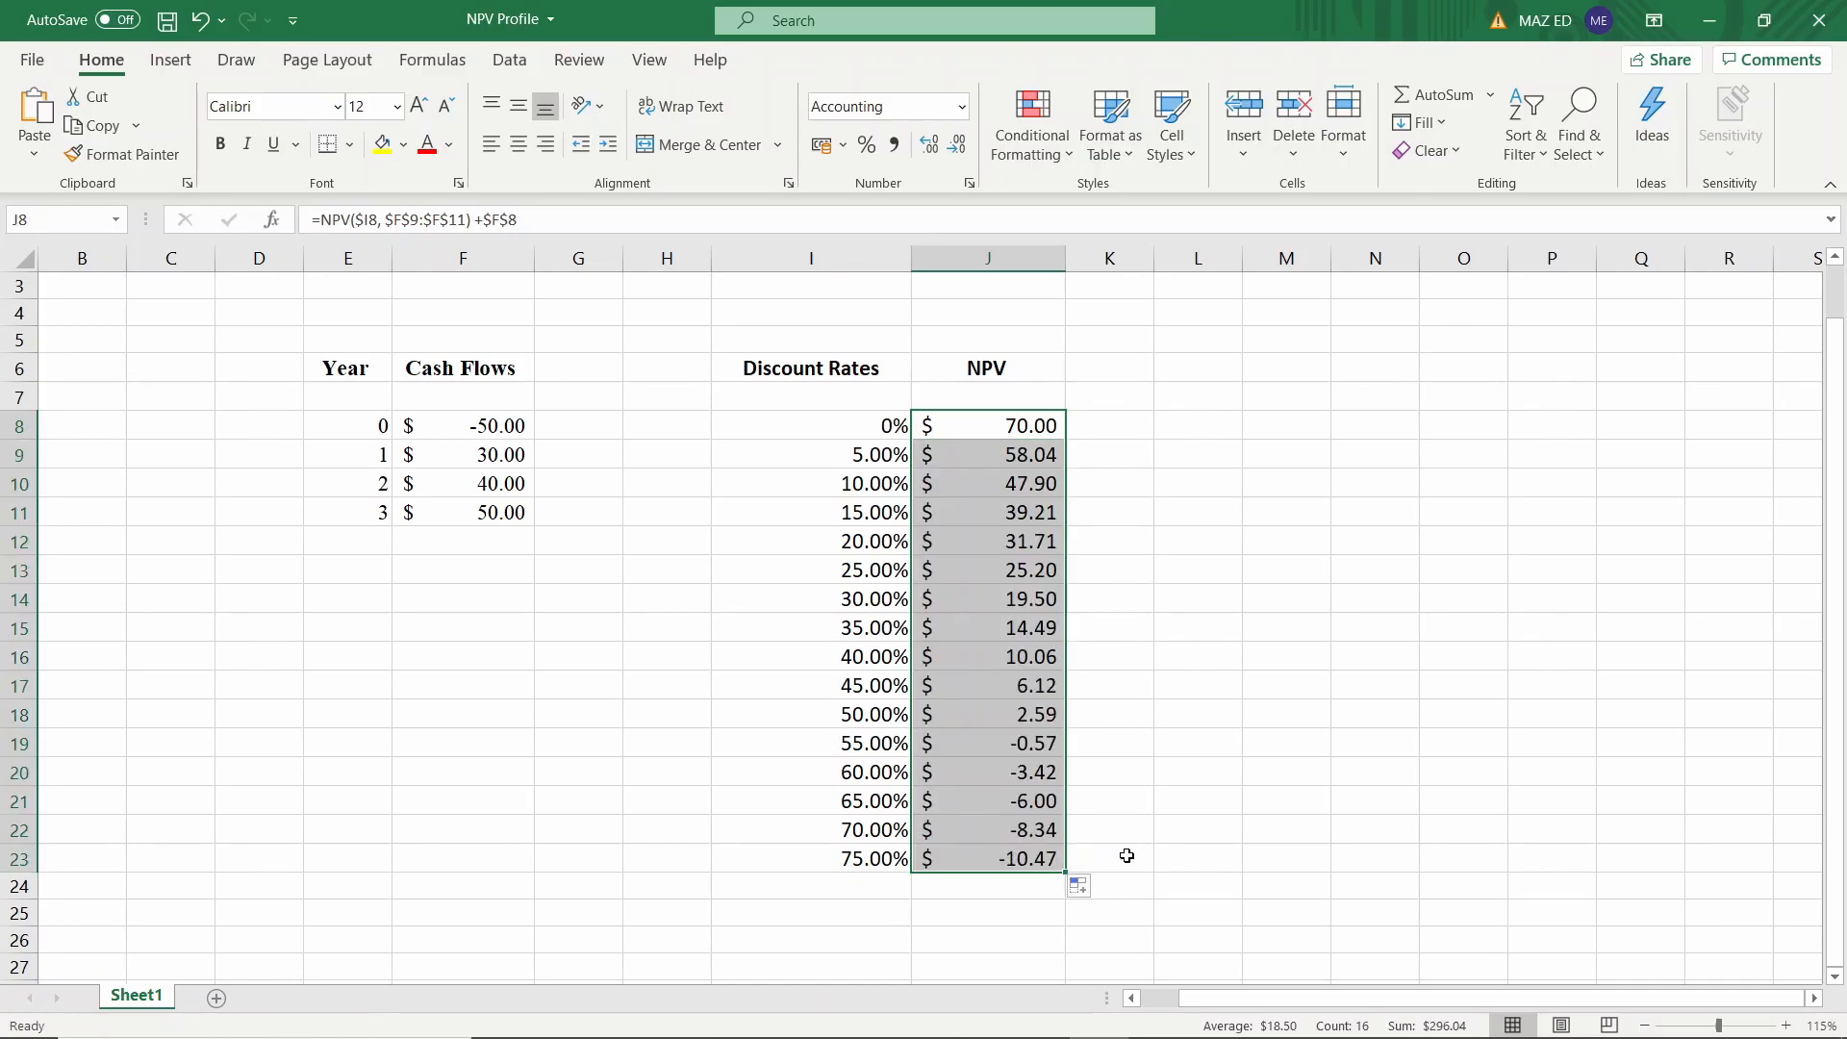
{"action": "left_click", "coordinate": [1108, 858]}
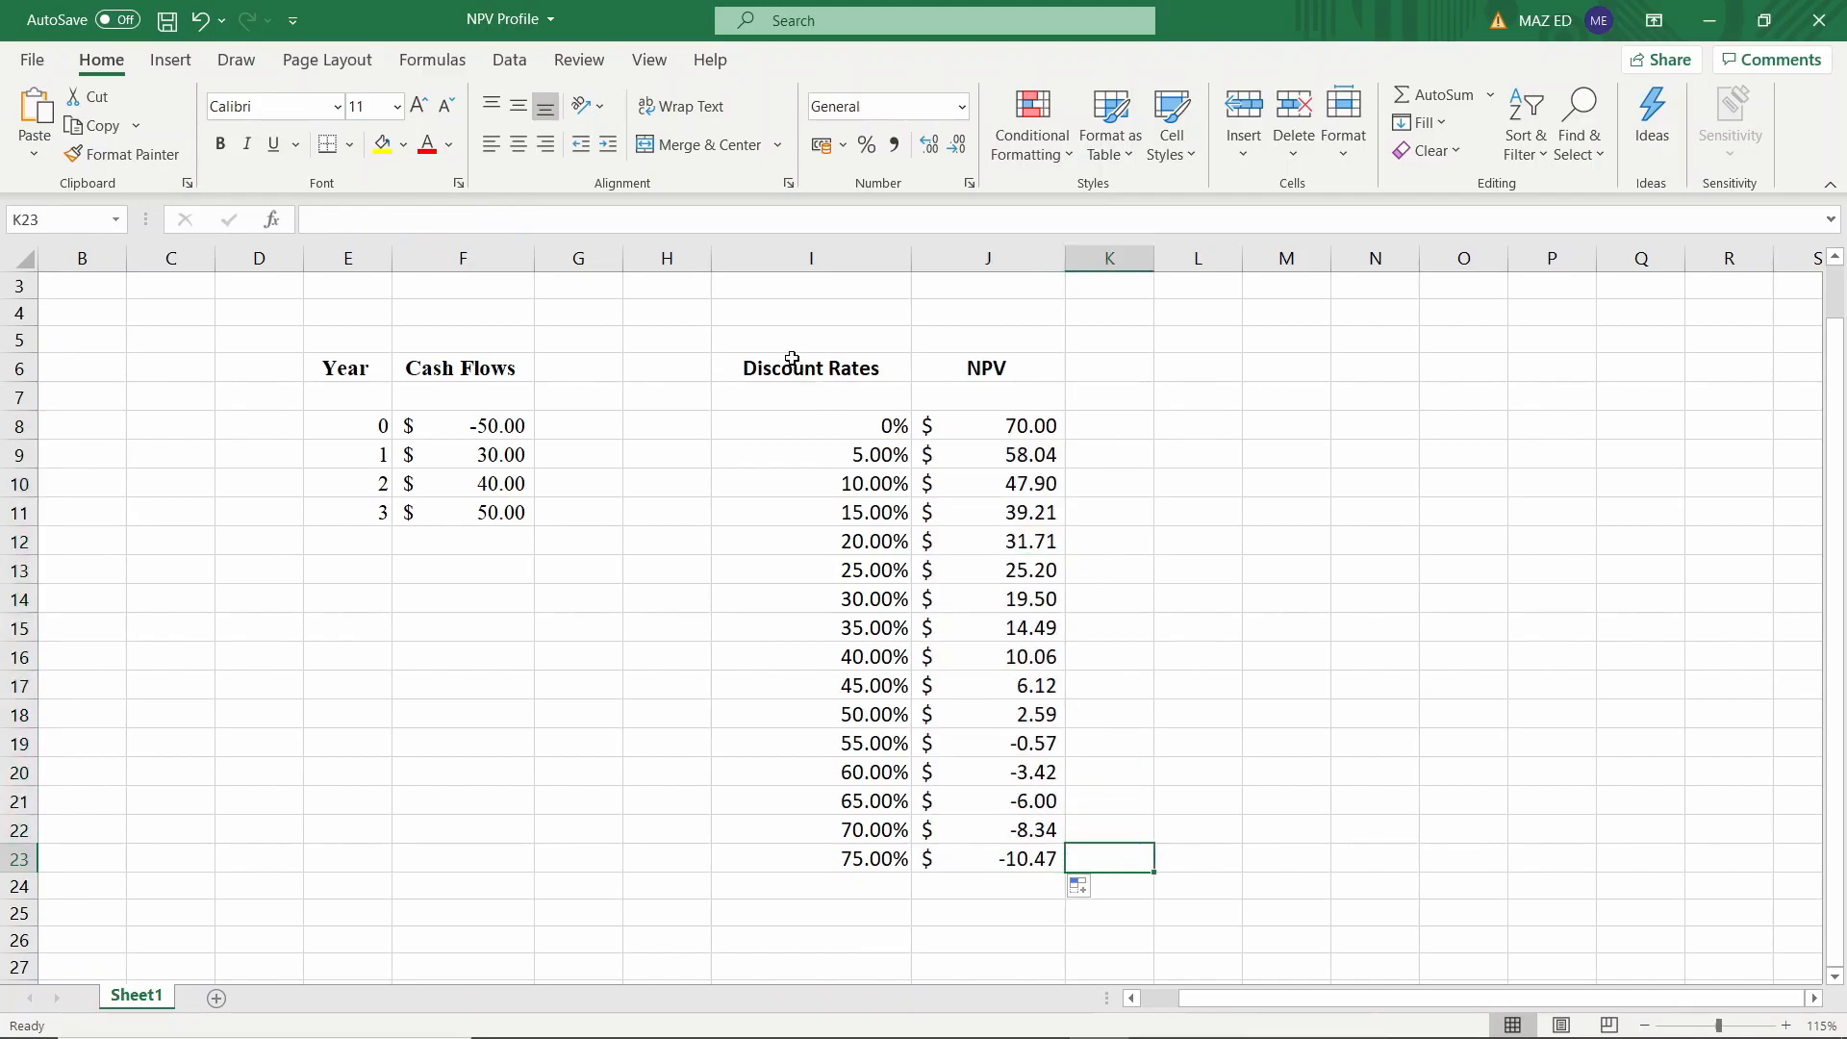
{"action": "left_click_drag", "start_coordinate": [810, 367], "coordinate": [987, 858]}
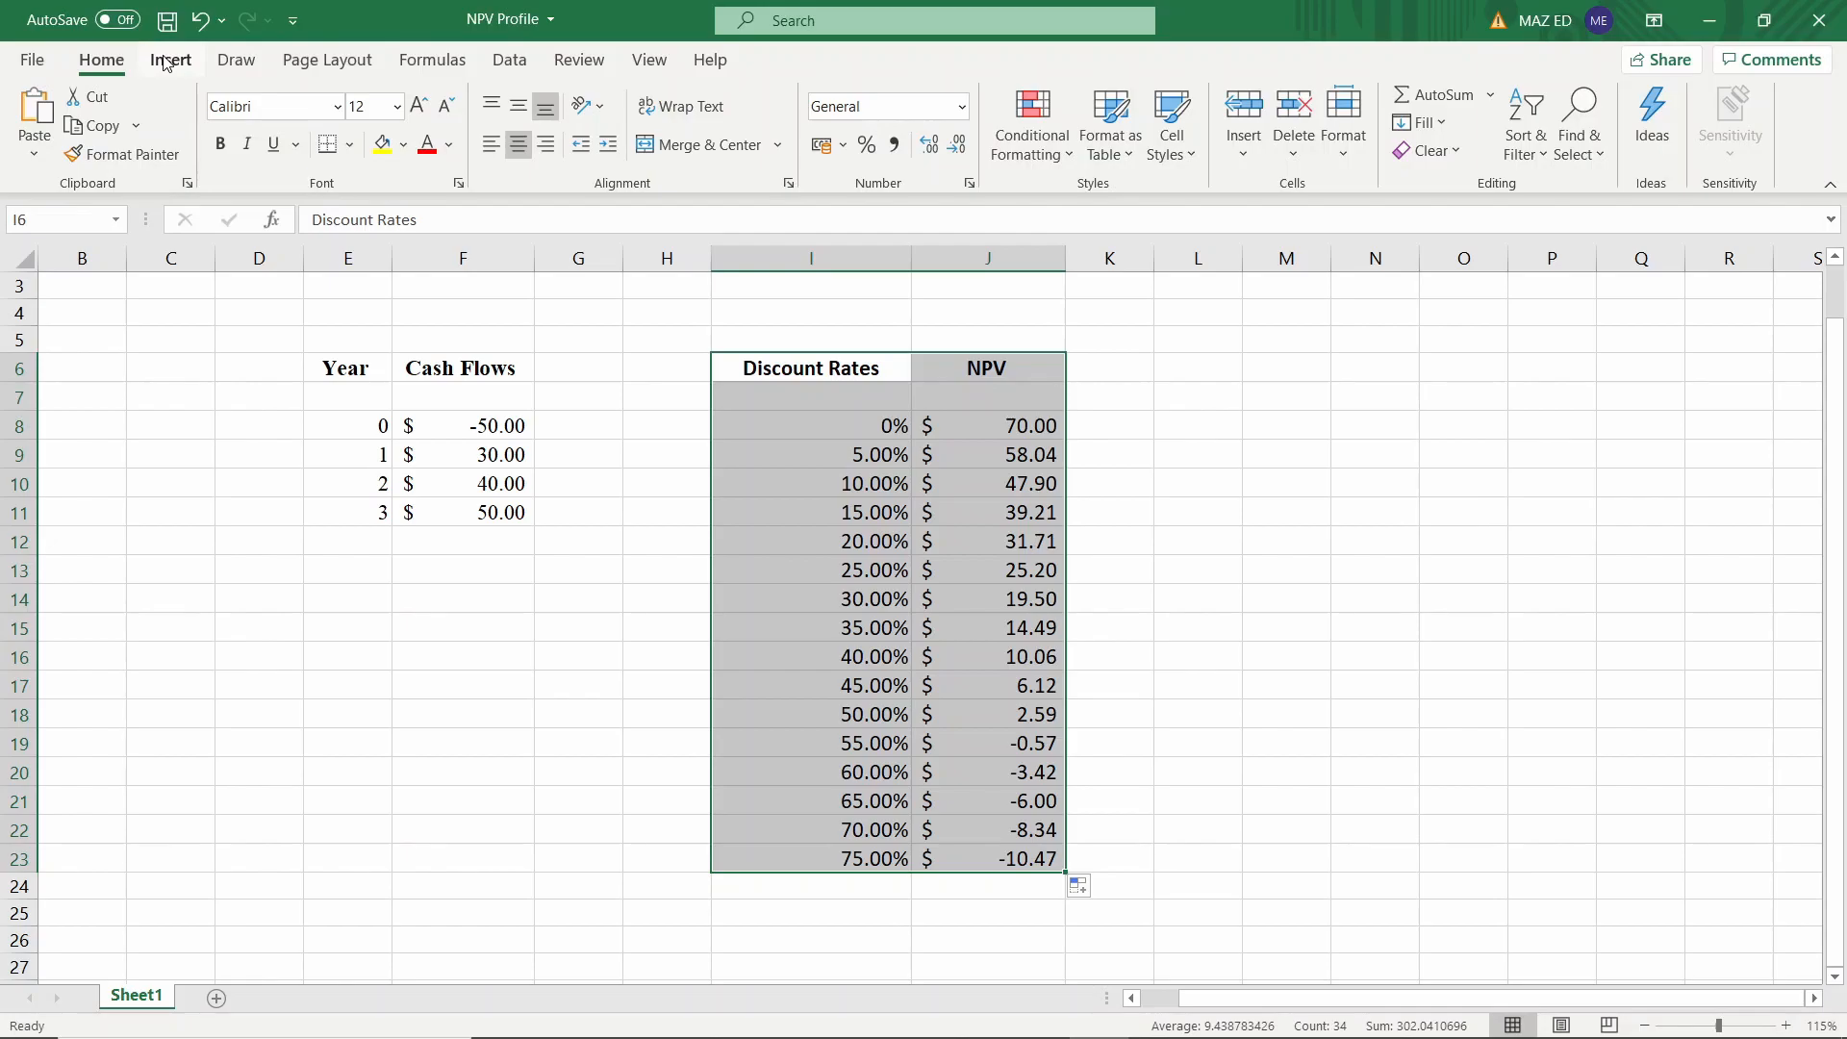
Choose the Line chart among Insert > Recommended Charts for the selected table
{"action": "left_click", "coordinate": [789, 121]}
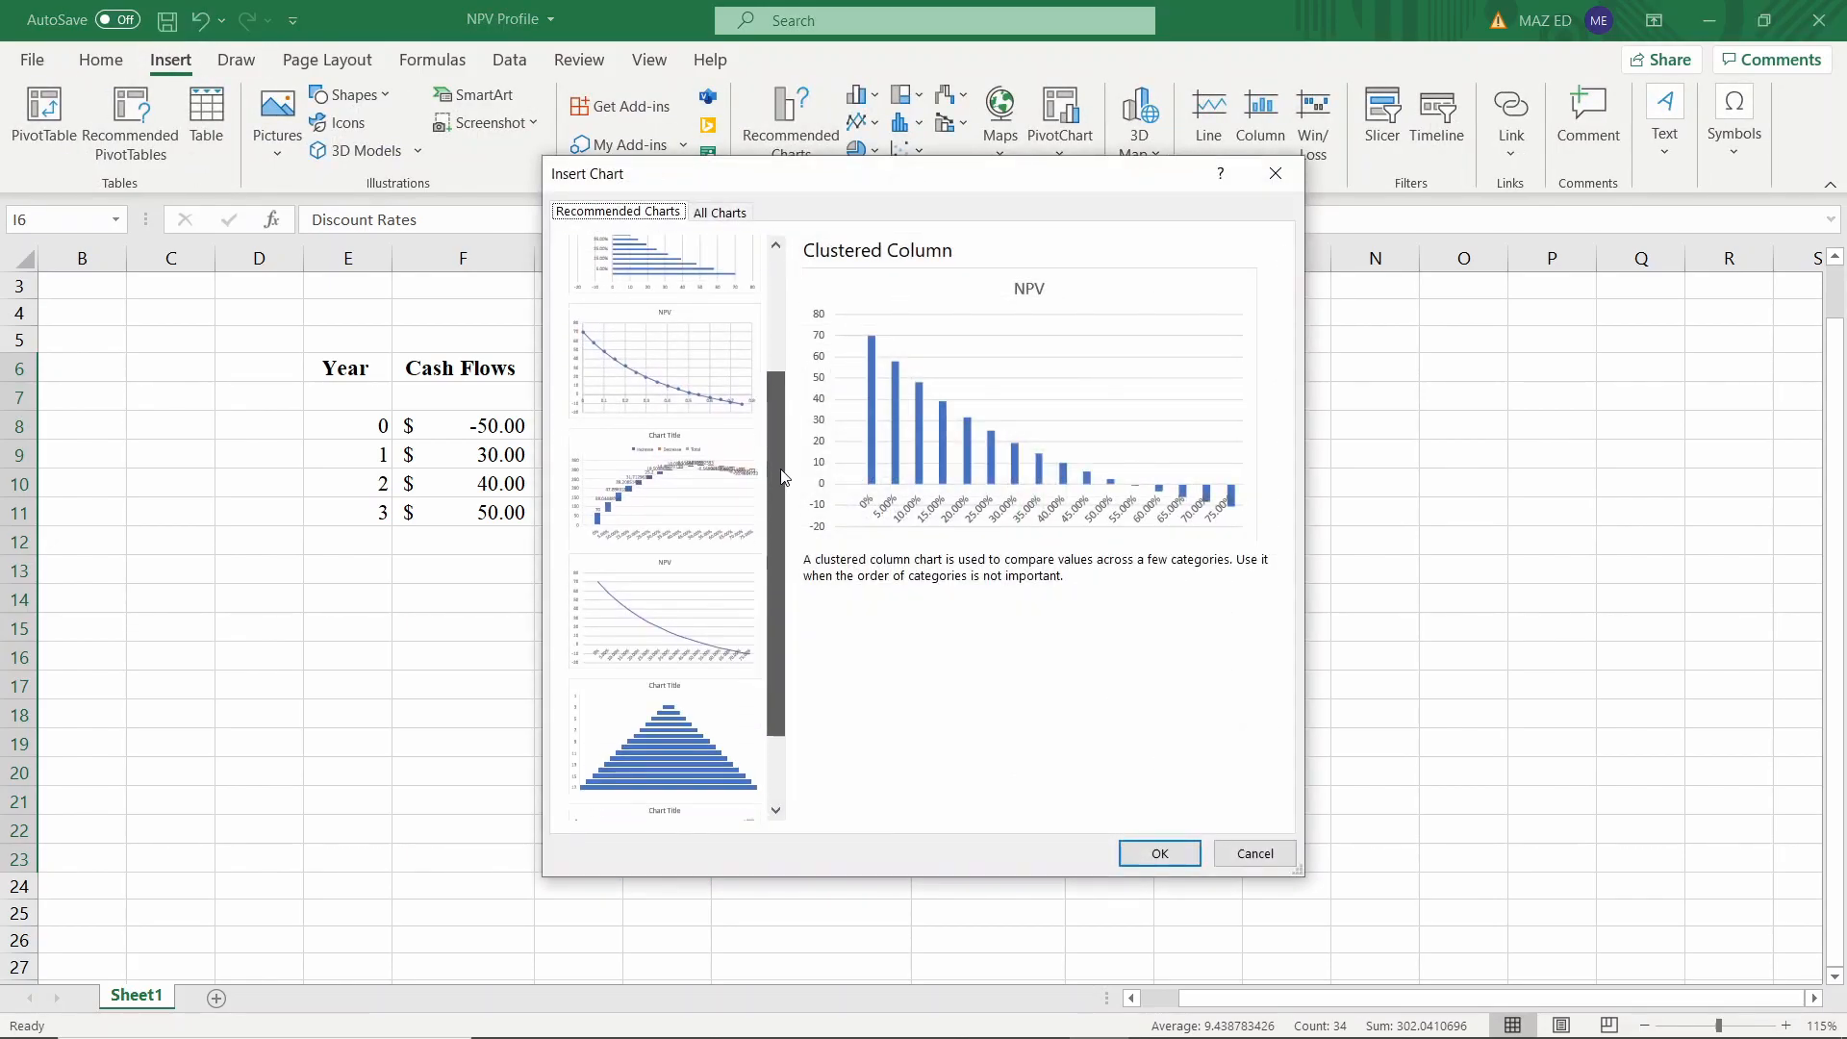
{"action": "left_click", "coordinate": [664, 506]}
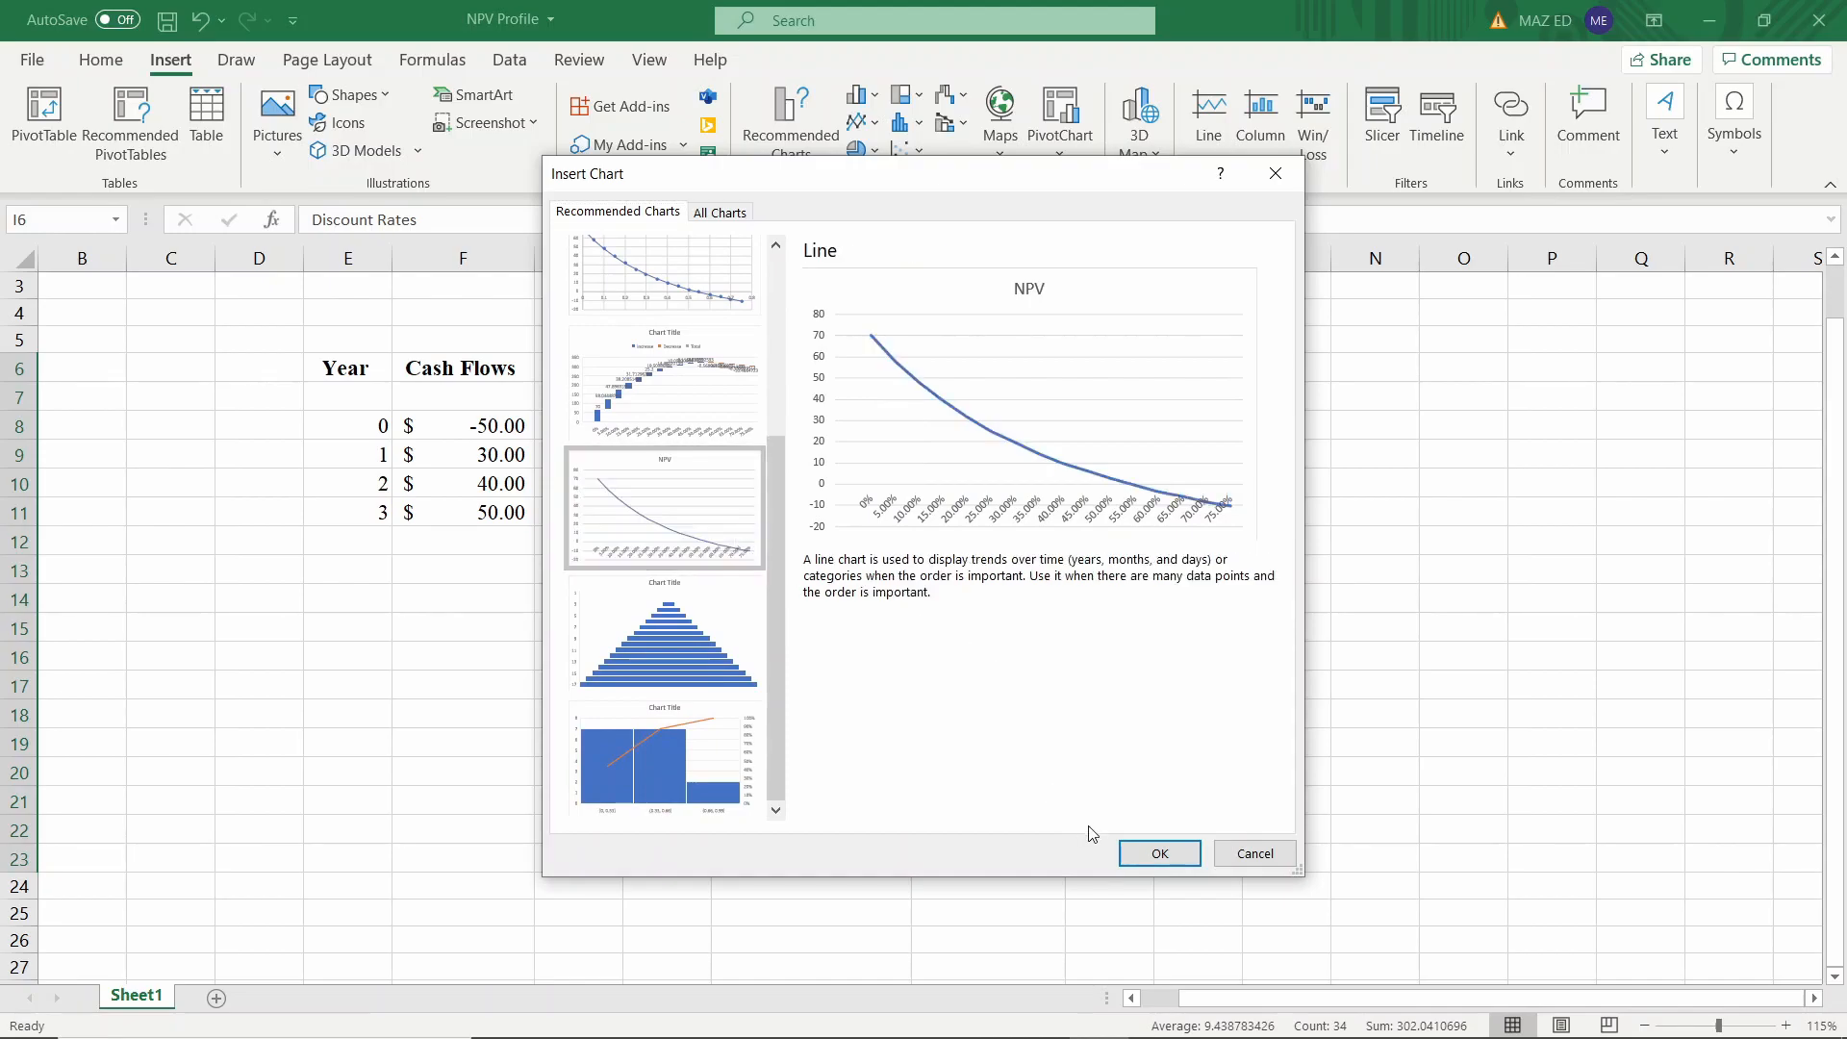
Confirm the Insert Chart dialog to place the NPV line chart on the sheet
{"action": "left_click", "coordinate": [1158, 852]}
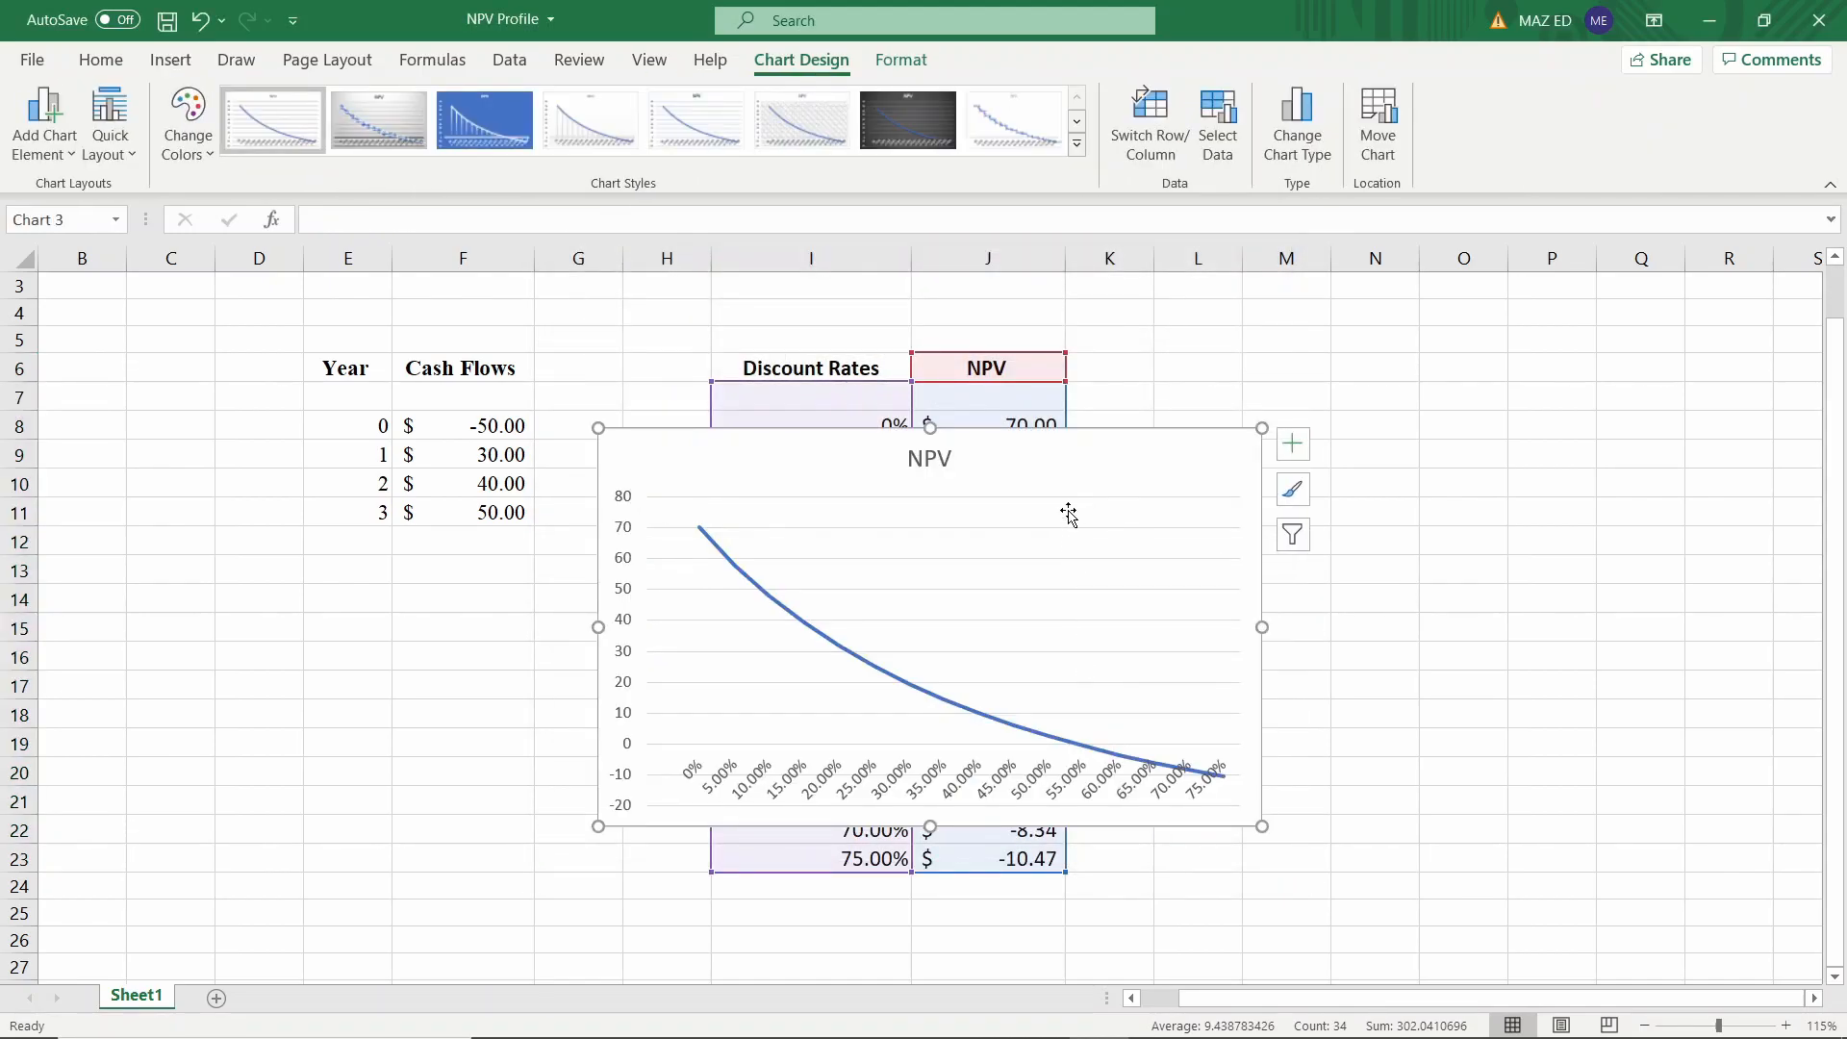
{"action": "mouse_move", "coordinate": [1062, 477]}
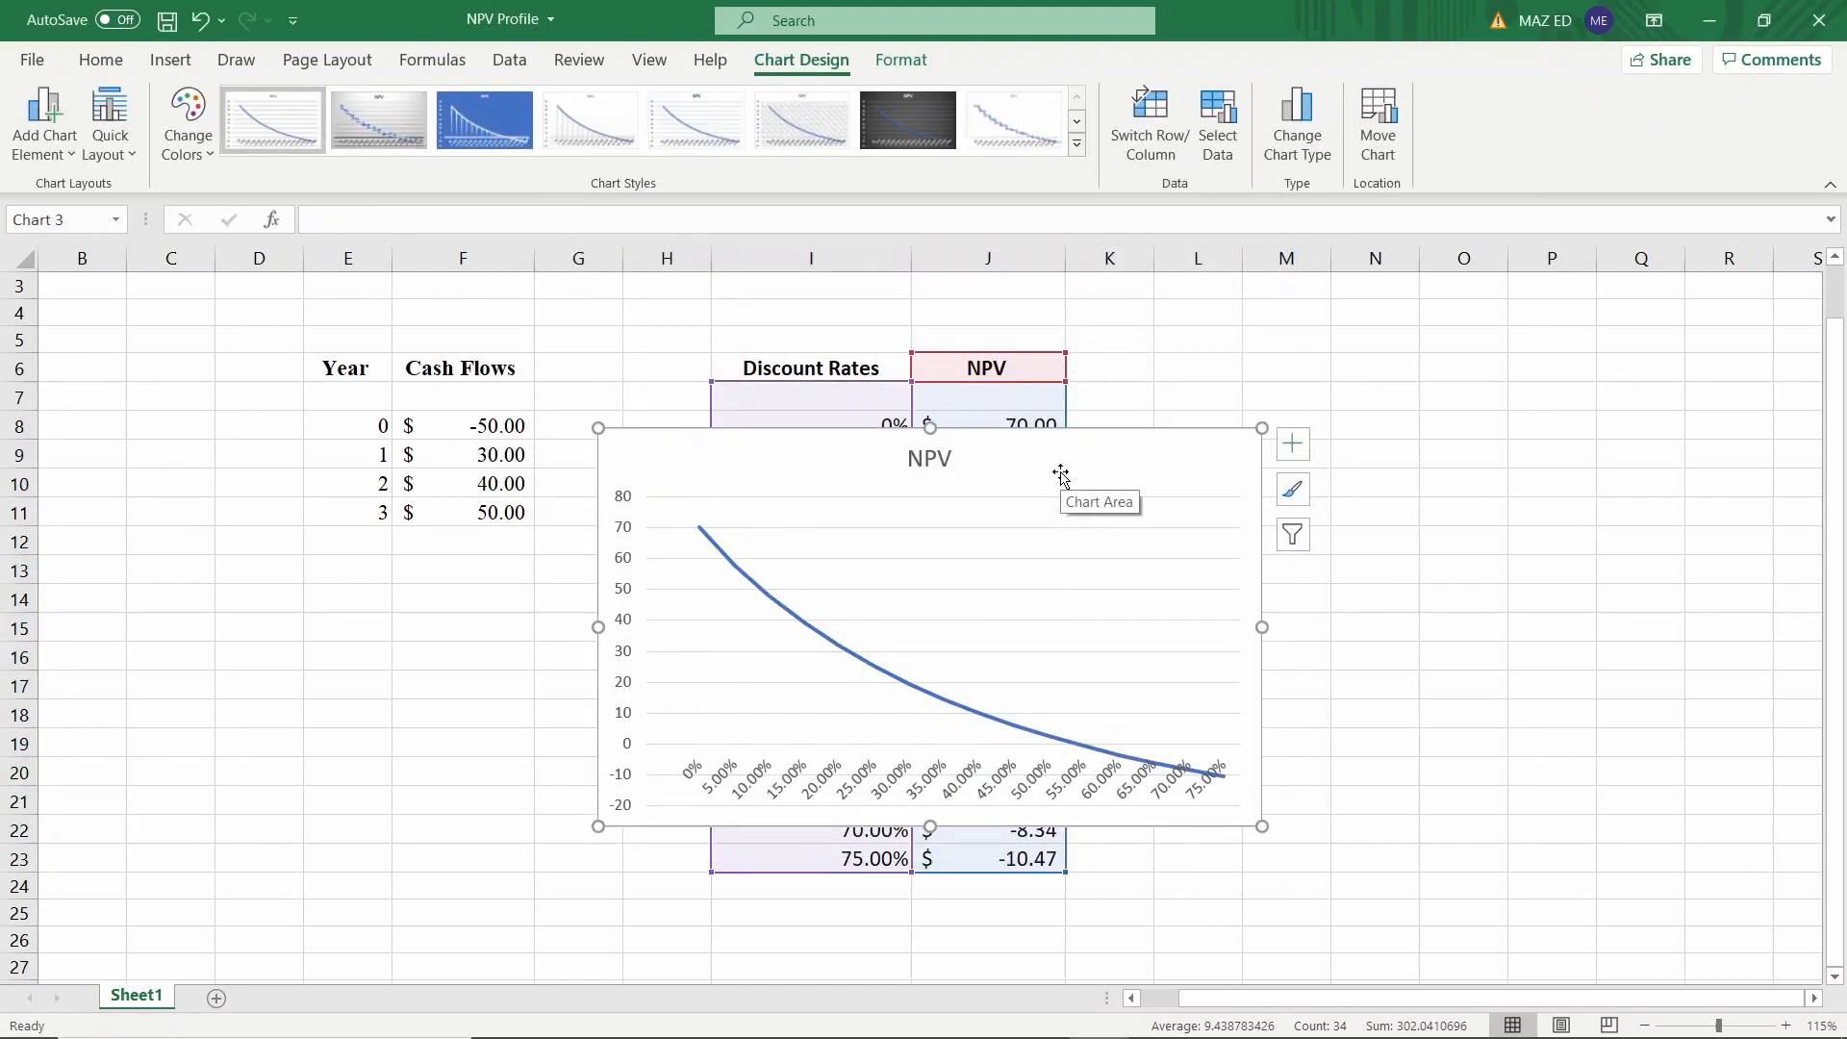
{"action": "mouse_move", "coordinate": [695, 538]}
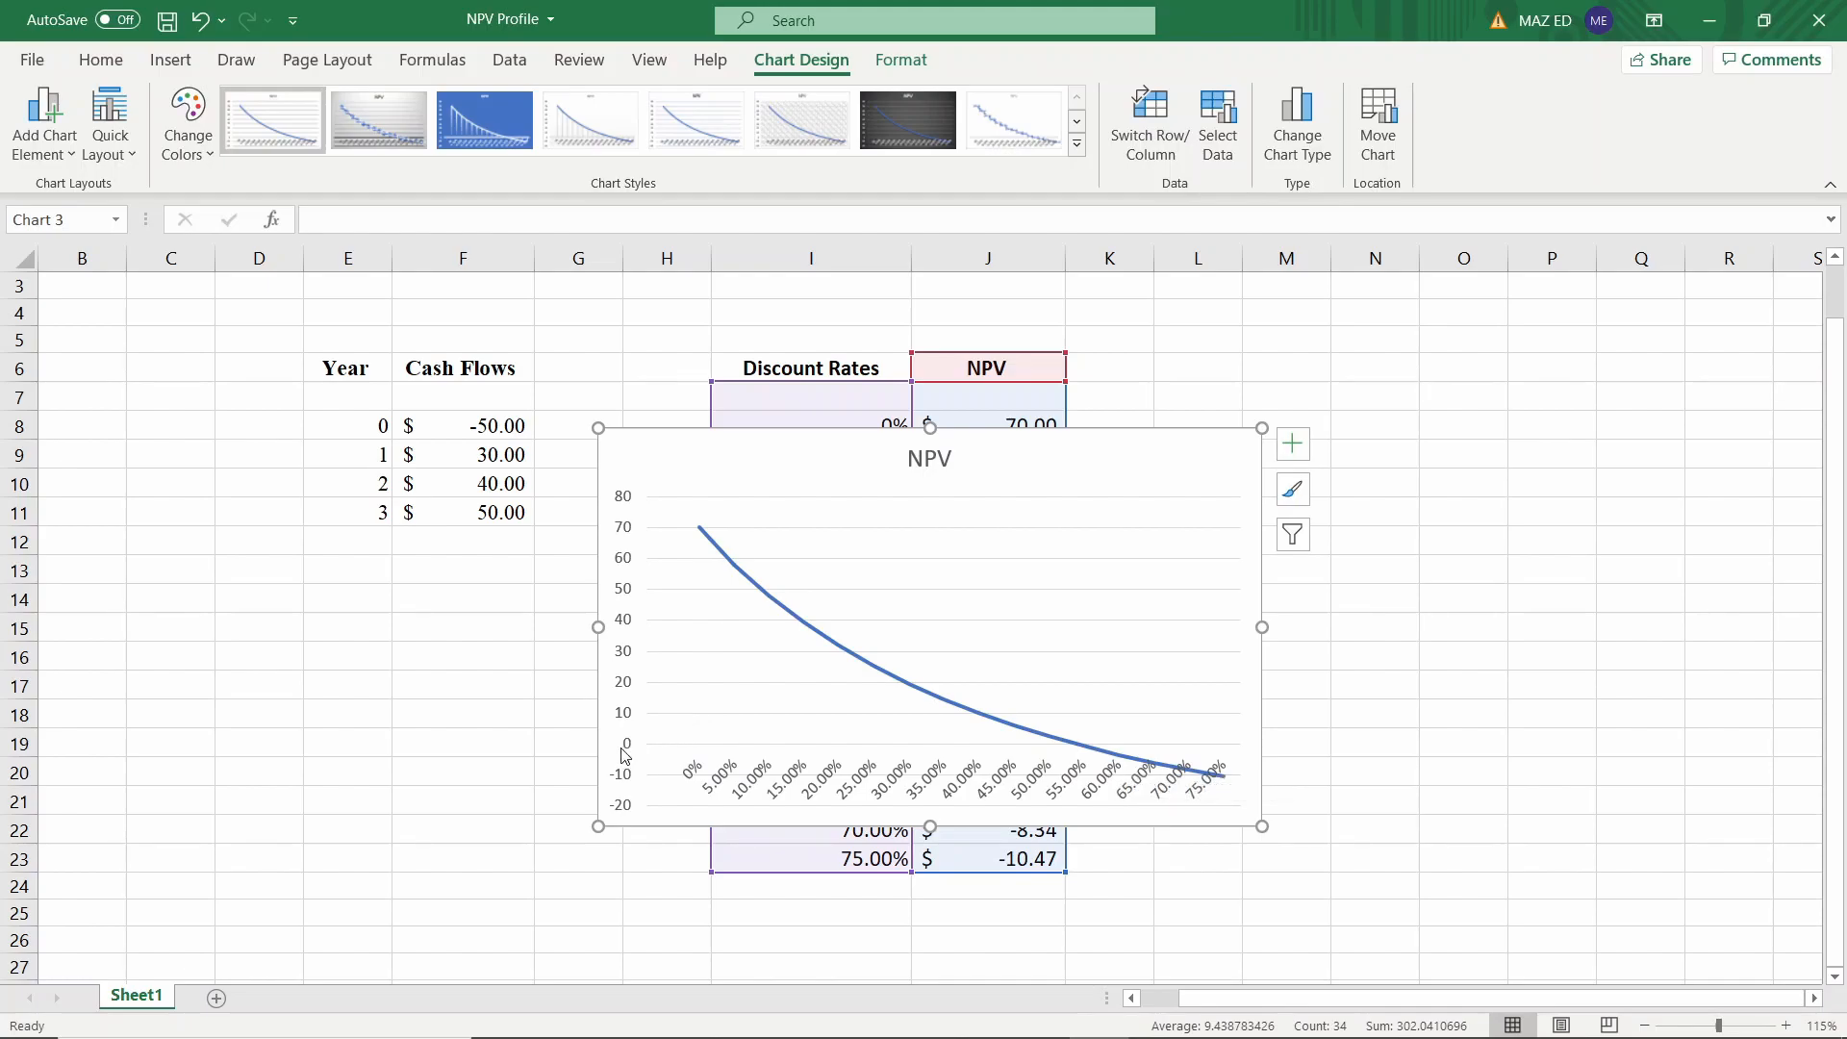
{"action": "mouse_move", "coordinate": [1069, 750]}
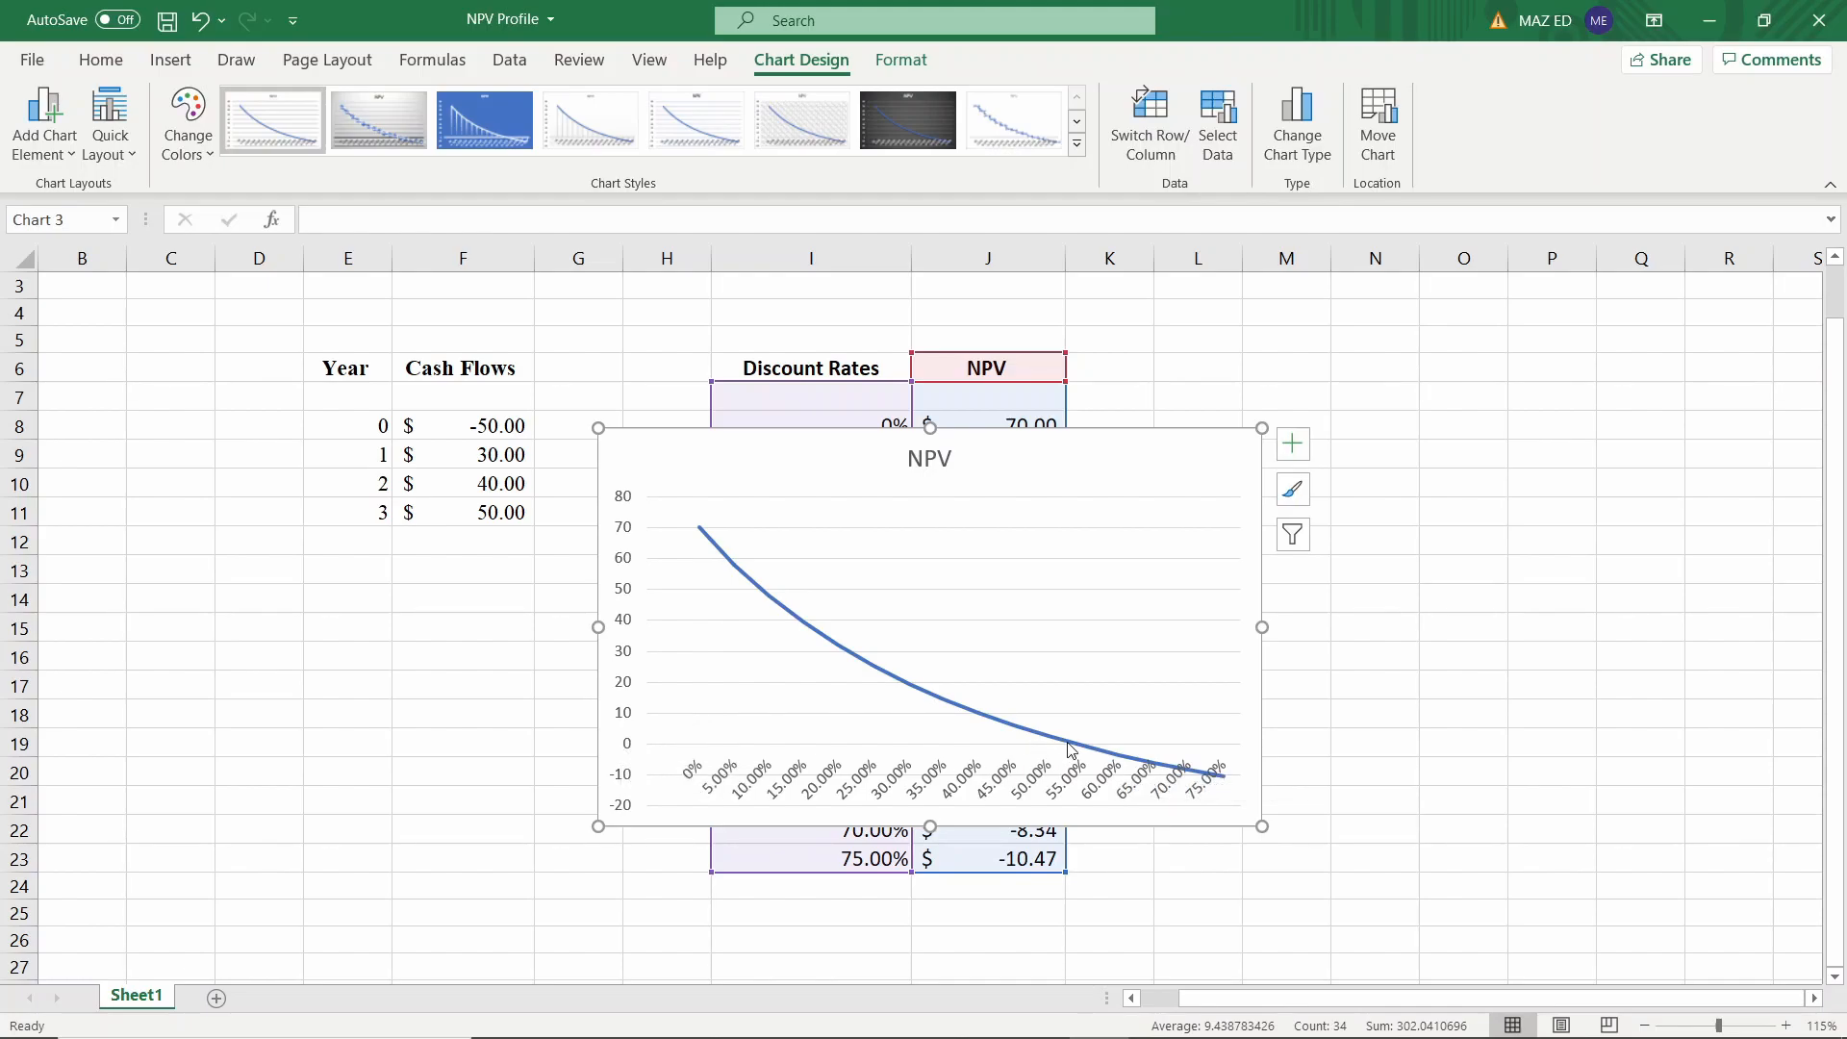